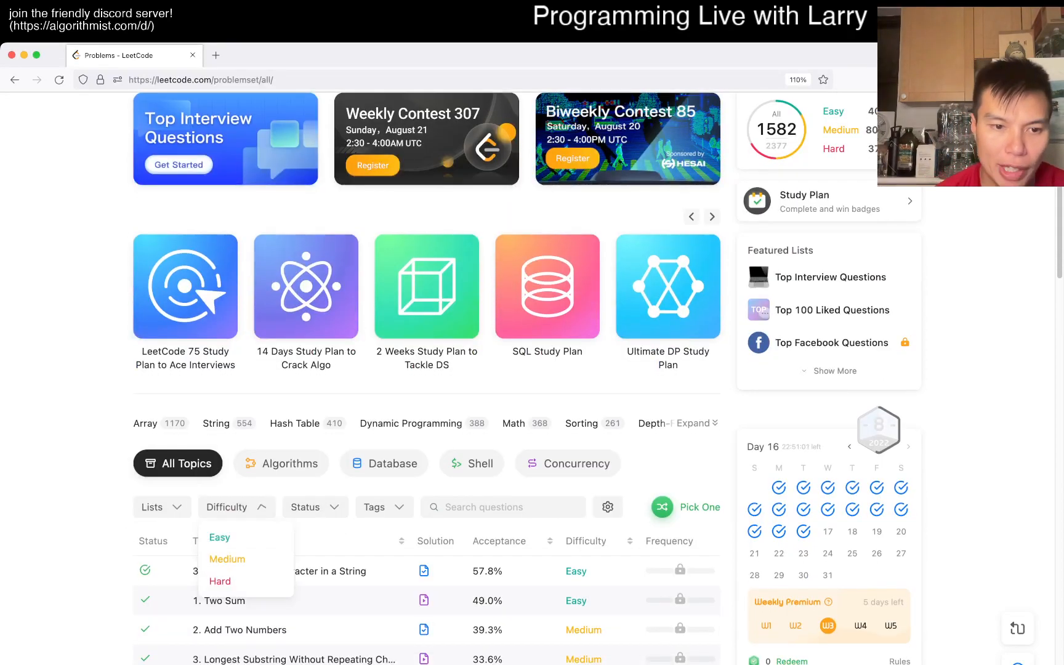
Filter the problem list to Hard difficulty with Todo status
left_click(226, 558)
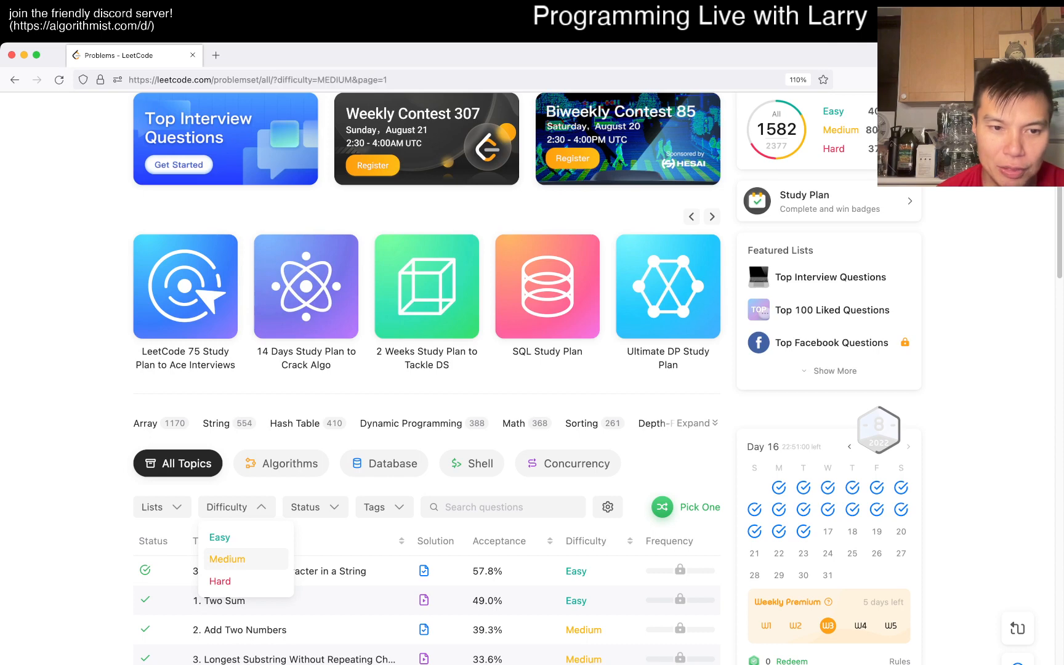
left_click(219, 582)
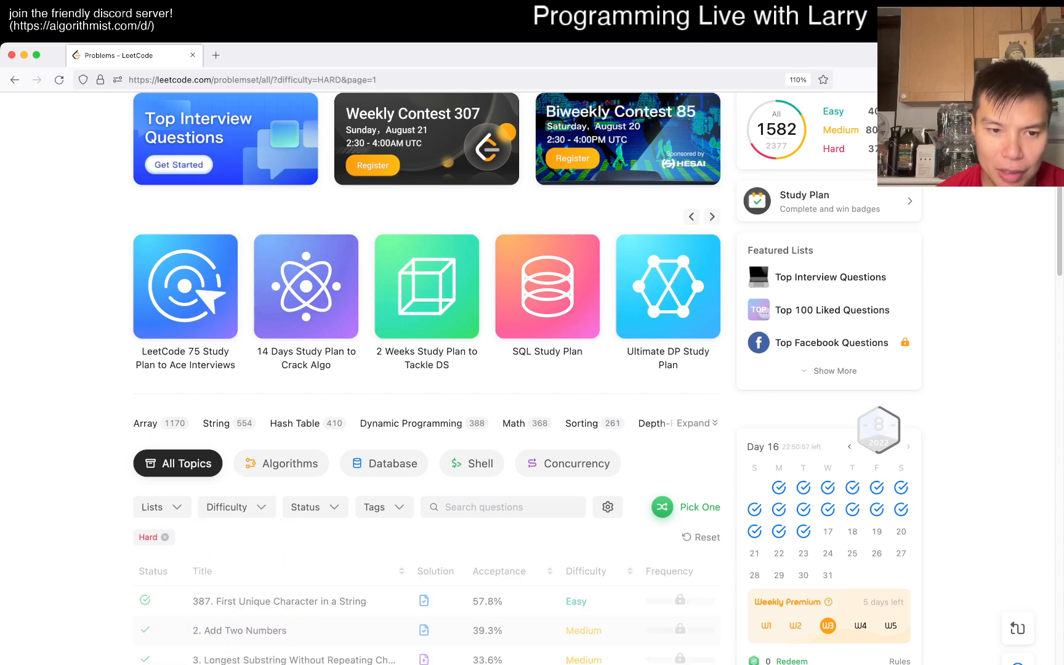
left_click(226, 559)
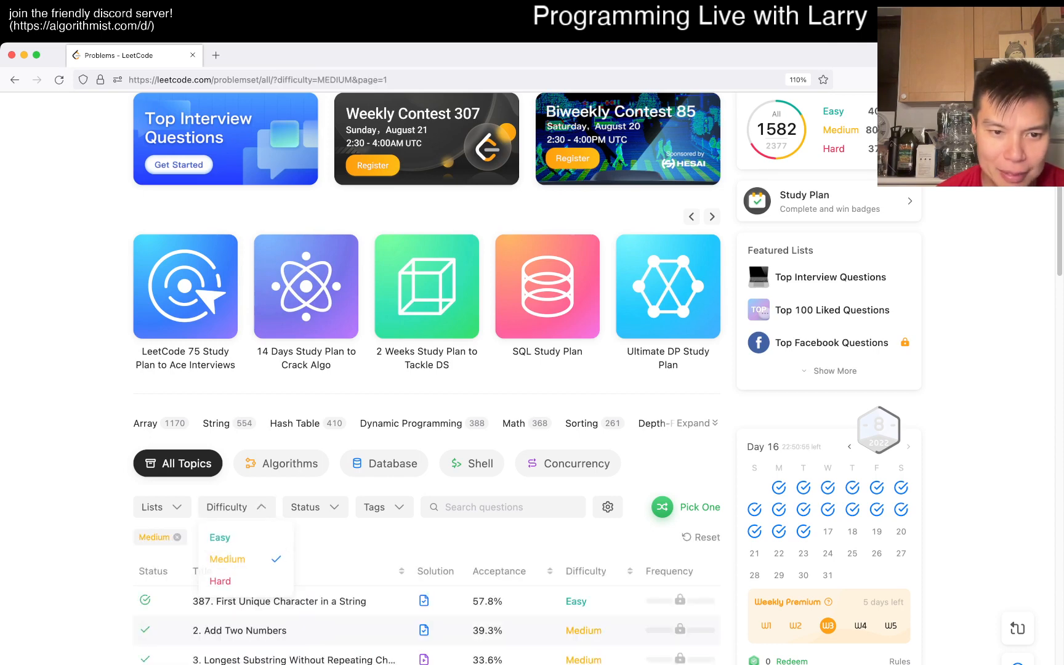
left_click(237, 506)
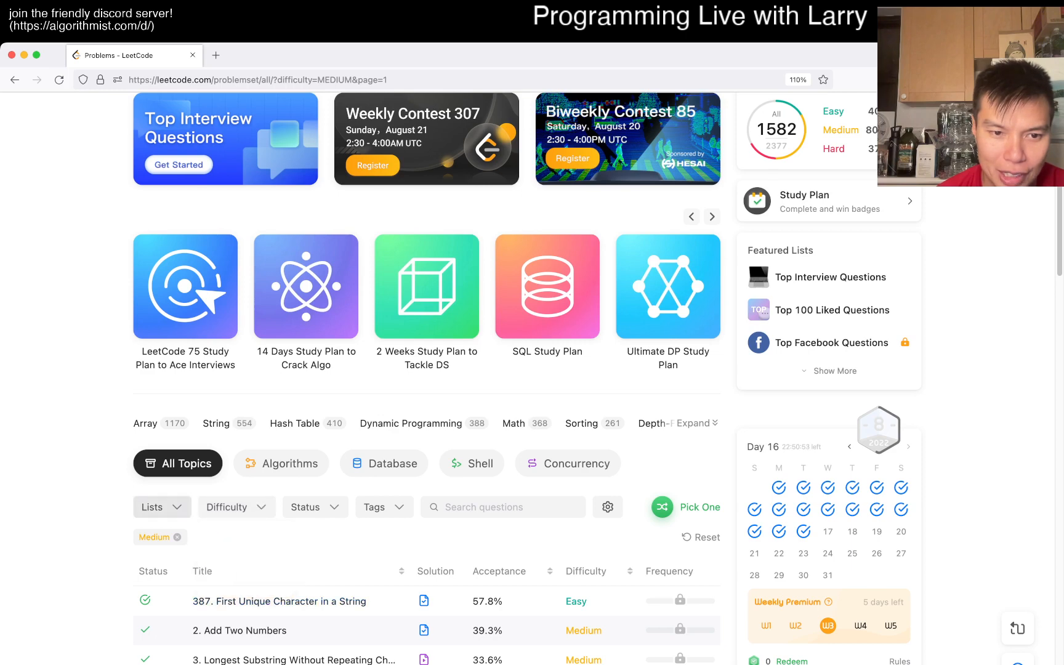
left_click(235, 507)
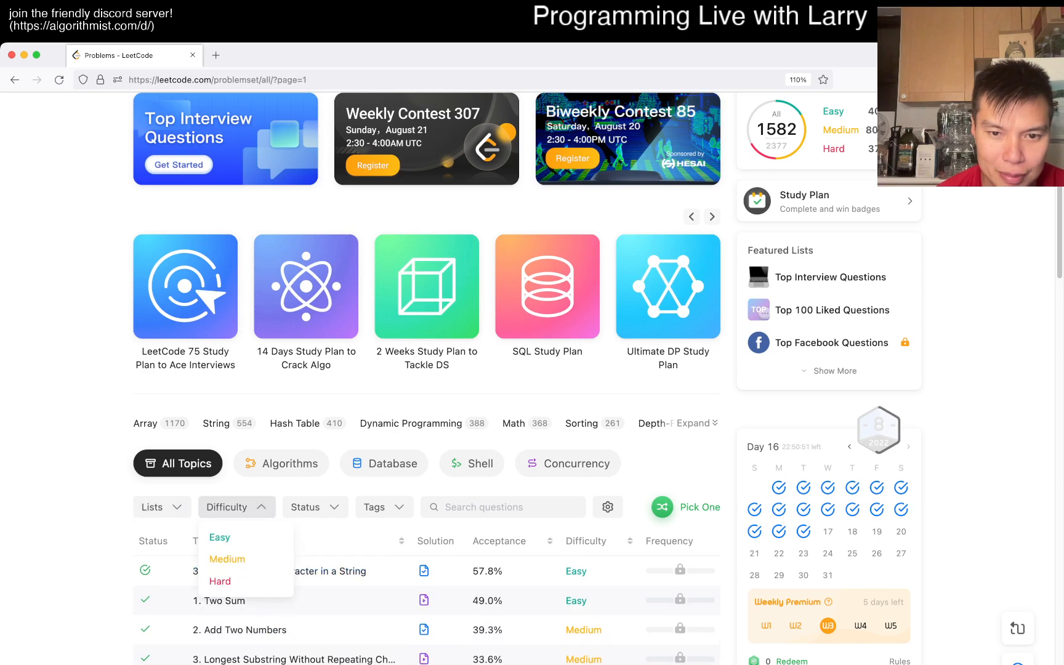
left_click(226, 559)
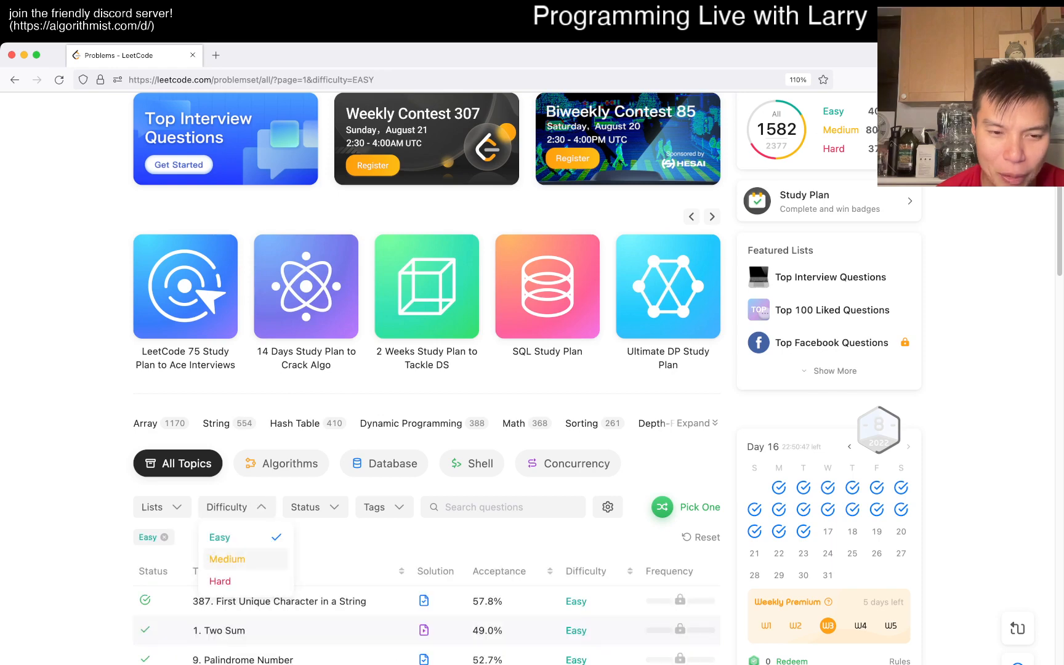
left_click(226, 559)
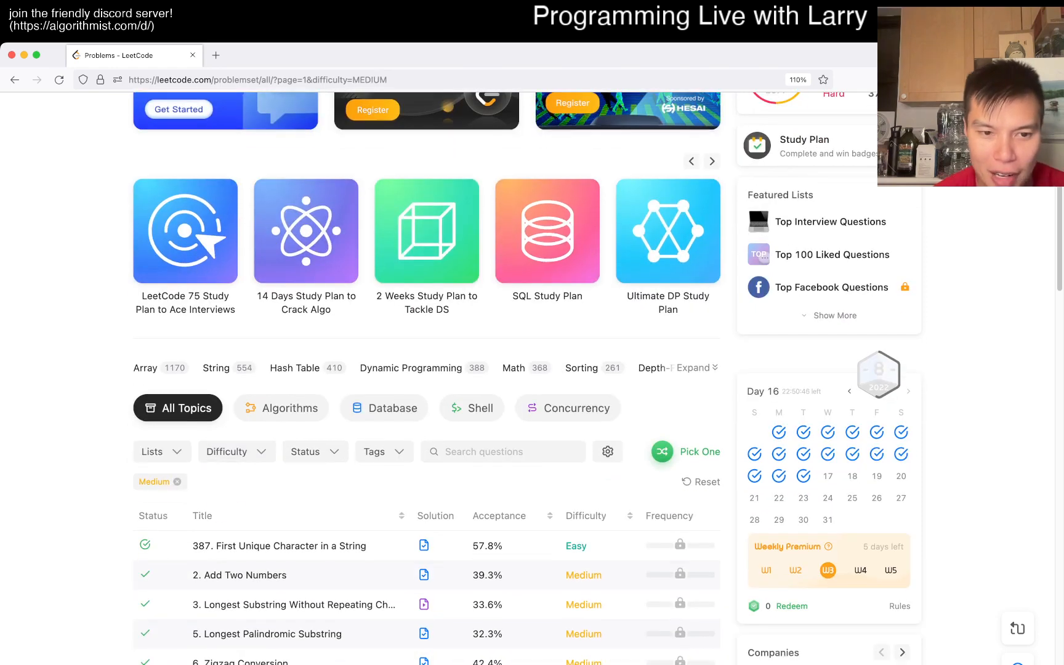
left_click(313, 452)
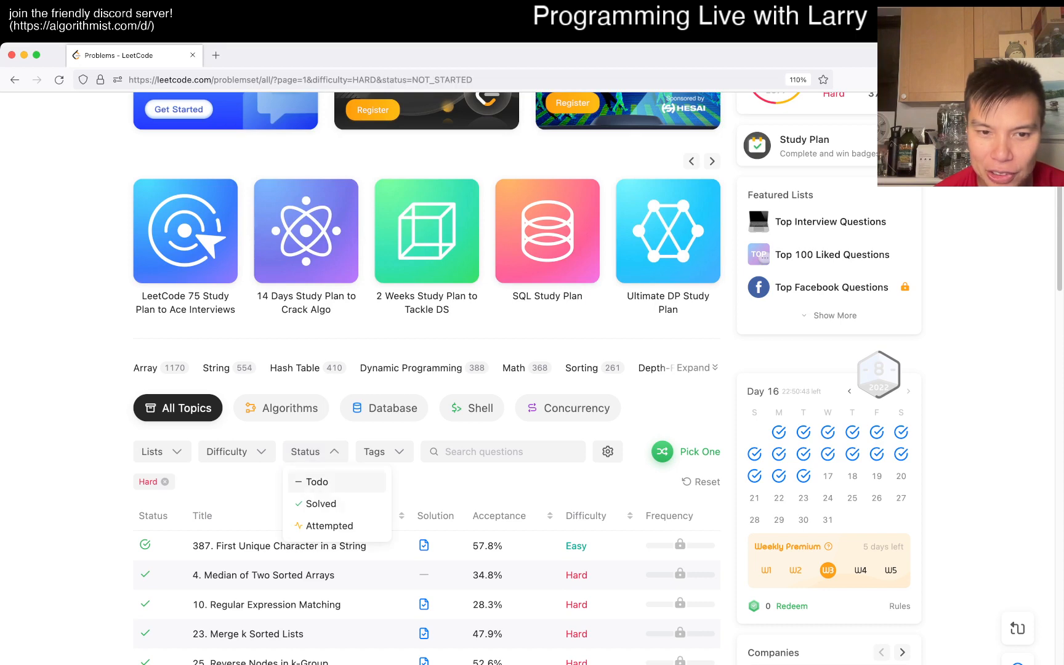
left_click(317, 482)
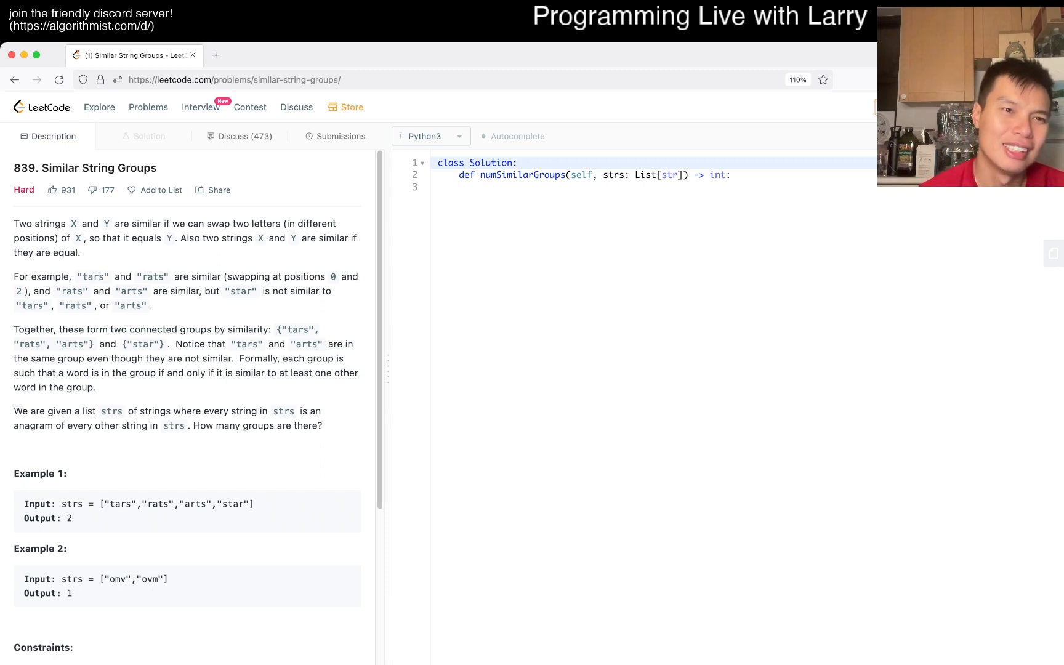
Open problem 839 Similar String Groups and read its description down to the constraints
double_click(333, 238)
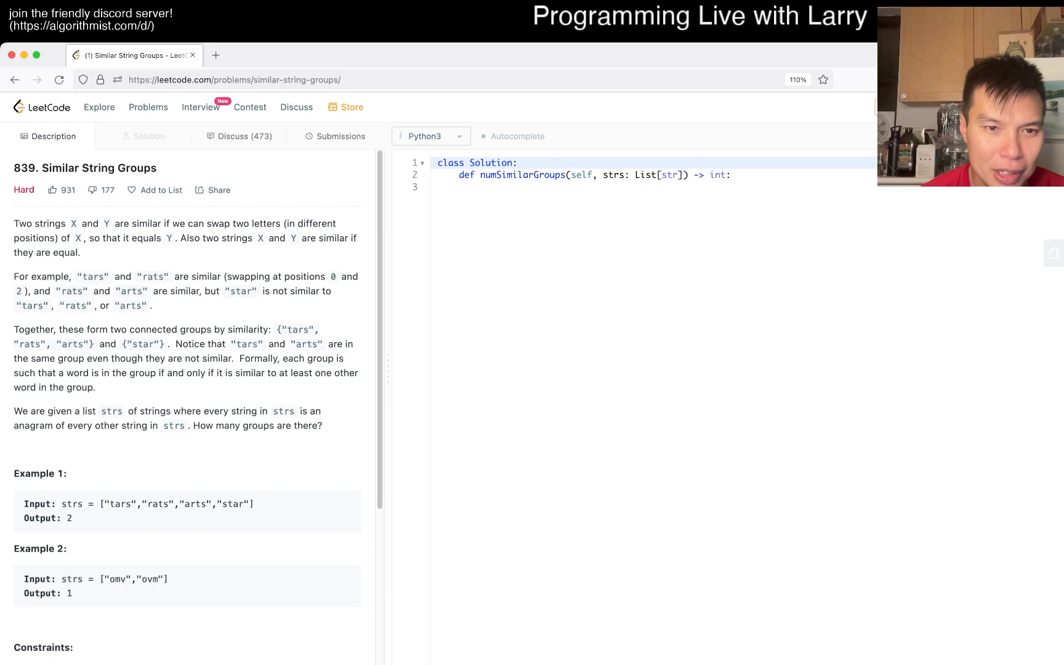
double_click(31, 306)
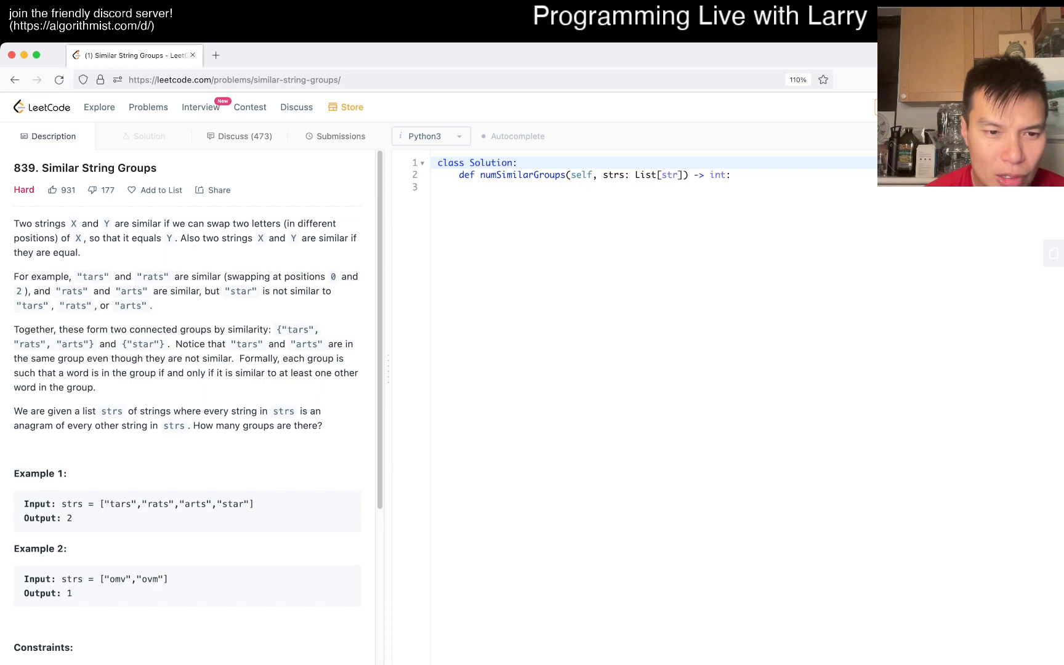
scroll("down", 3)
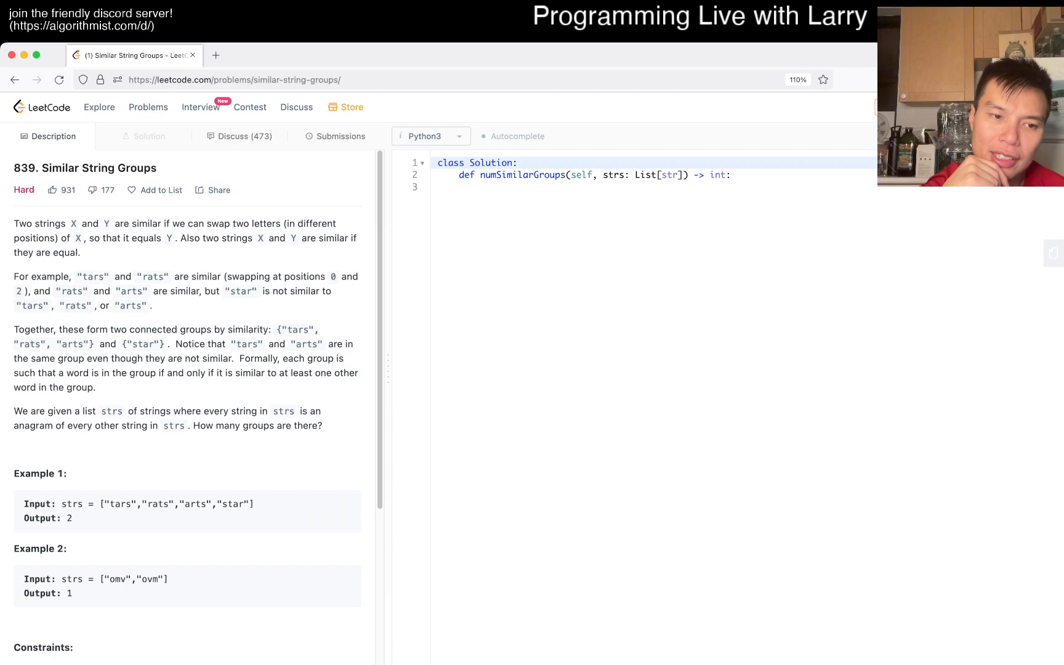
scroll("down", 3)
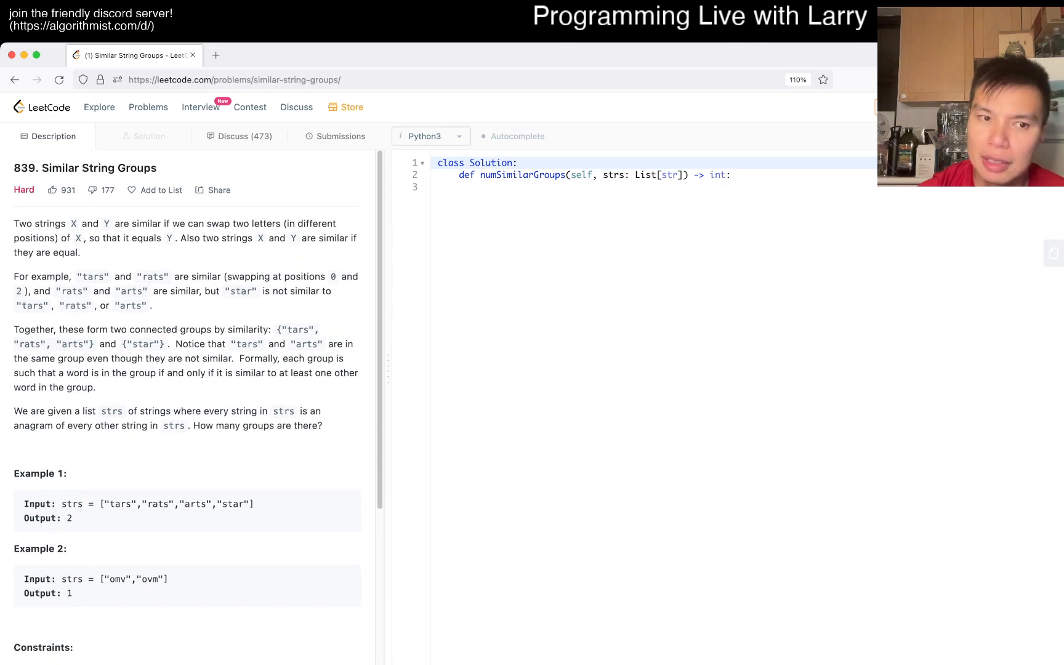
scroll("down", 3)
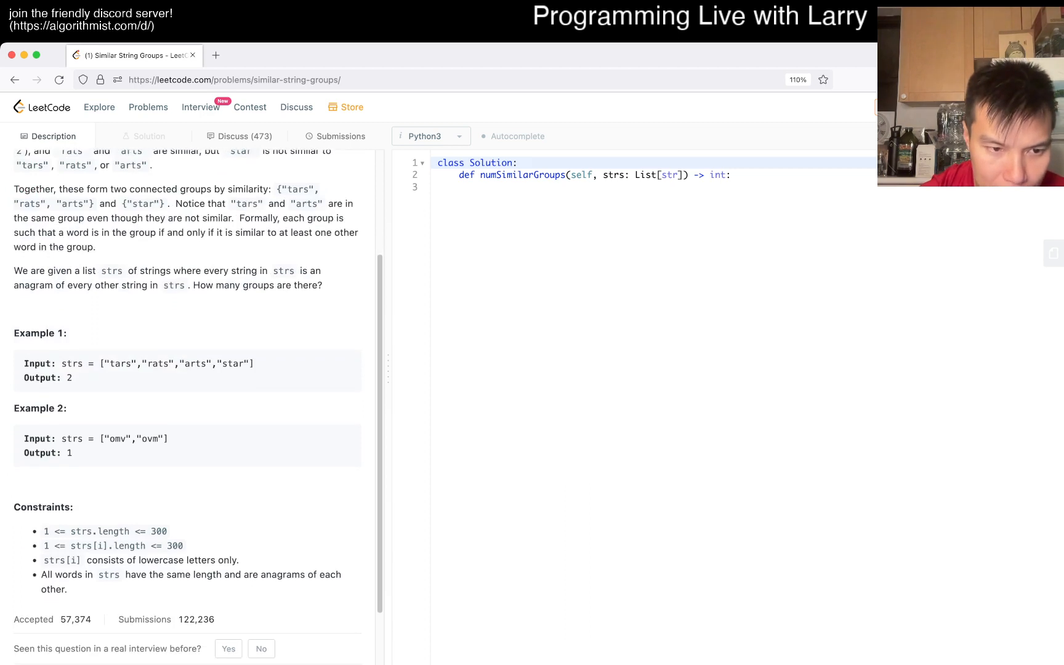
left_click_drag(41, 574, 68, 589)
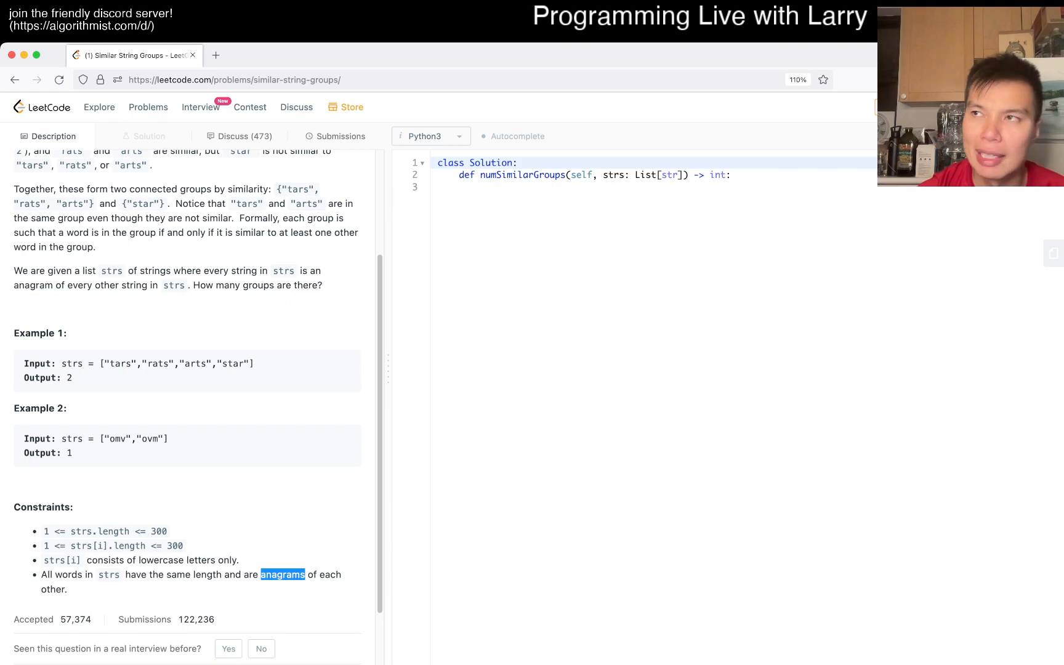
double_click(117, 364)
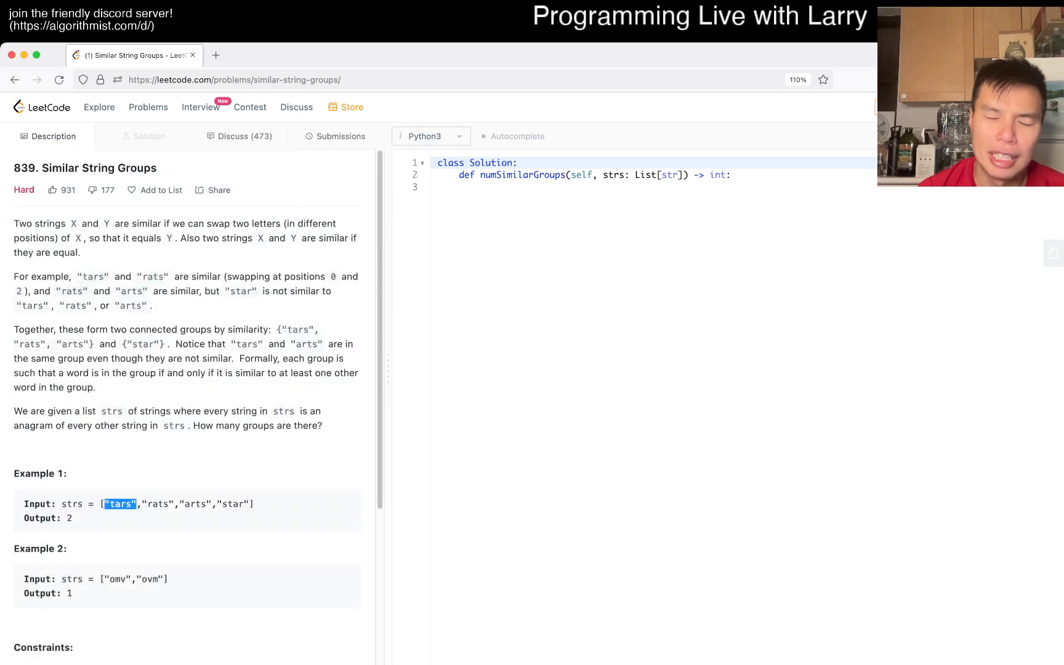
scroll("down", 3)
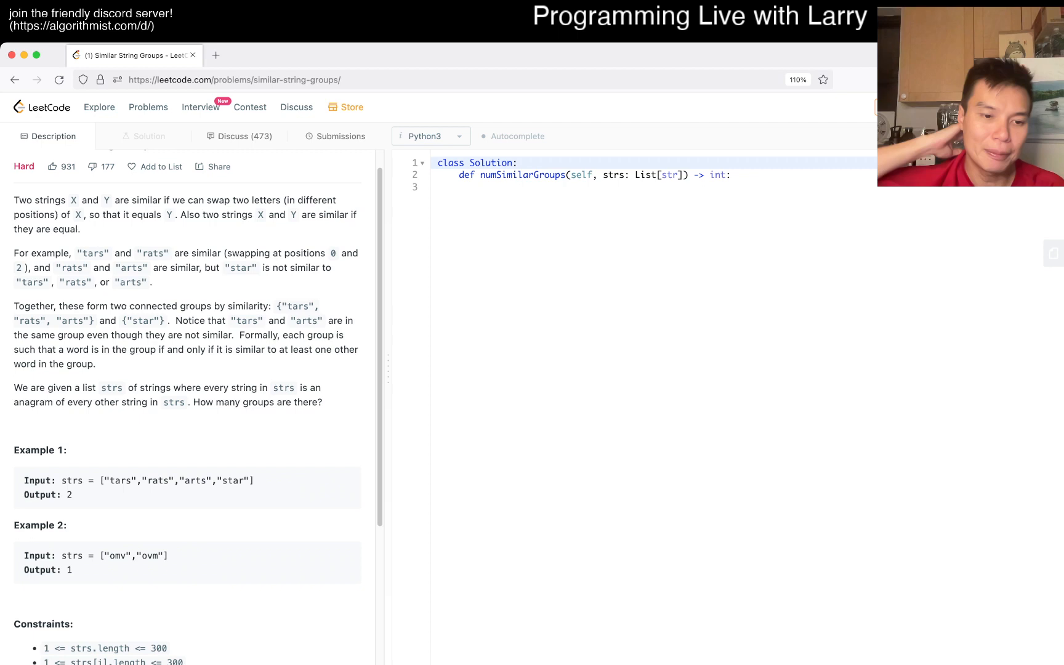
scroll("down", 3)
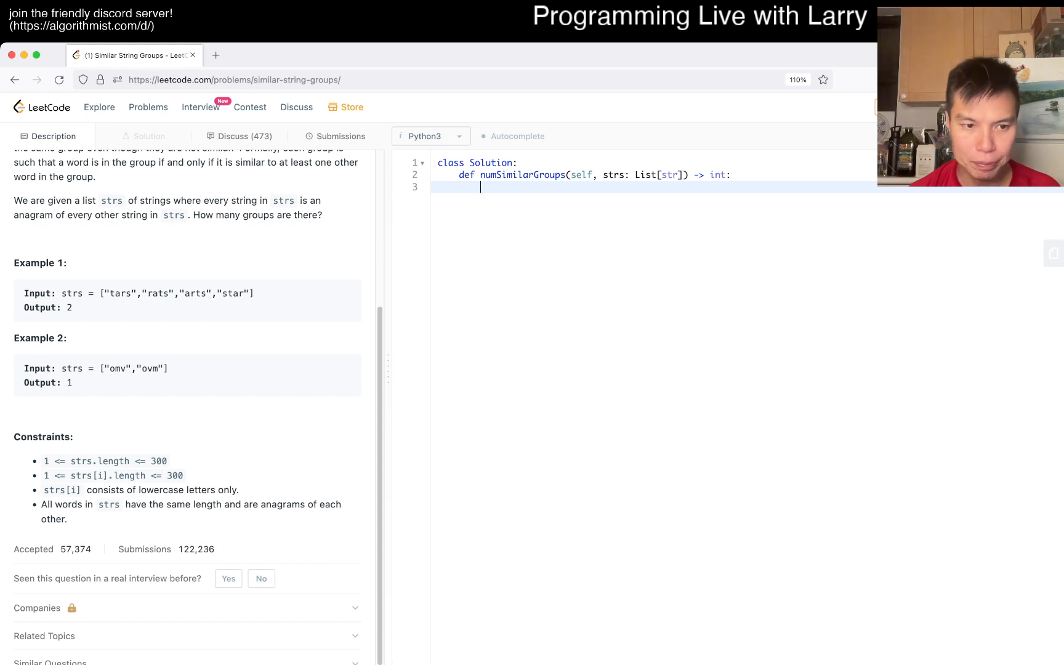
Add the done list, N = len(strs), and a go(index) helper definition
type("done = []")
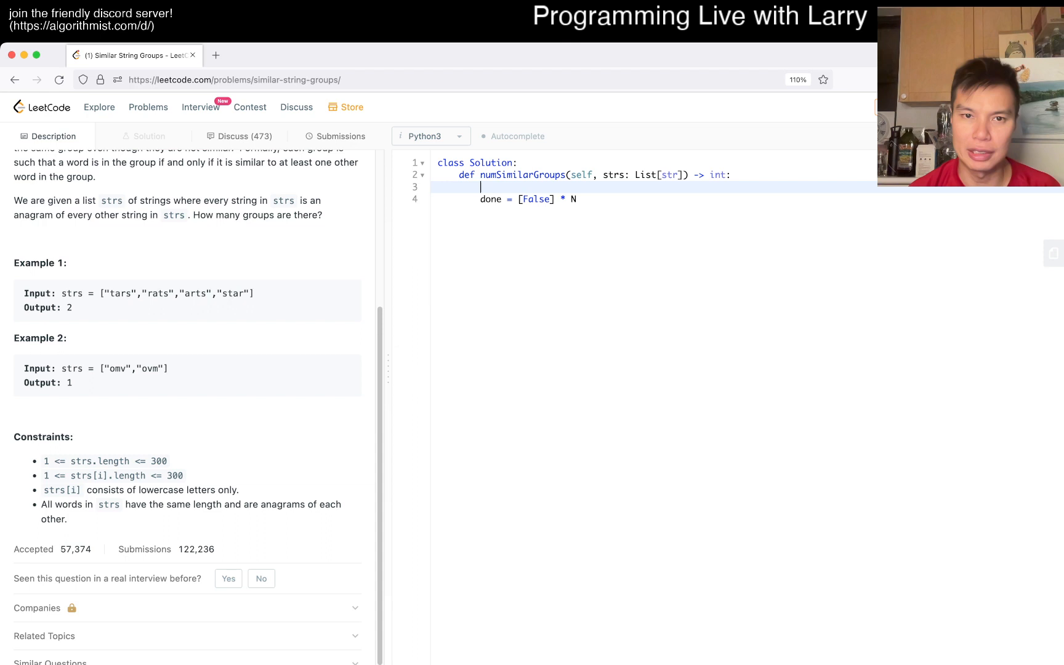
type("N = len(strs)")
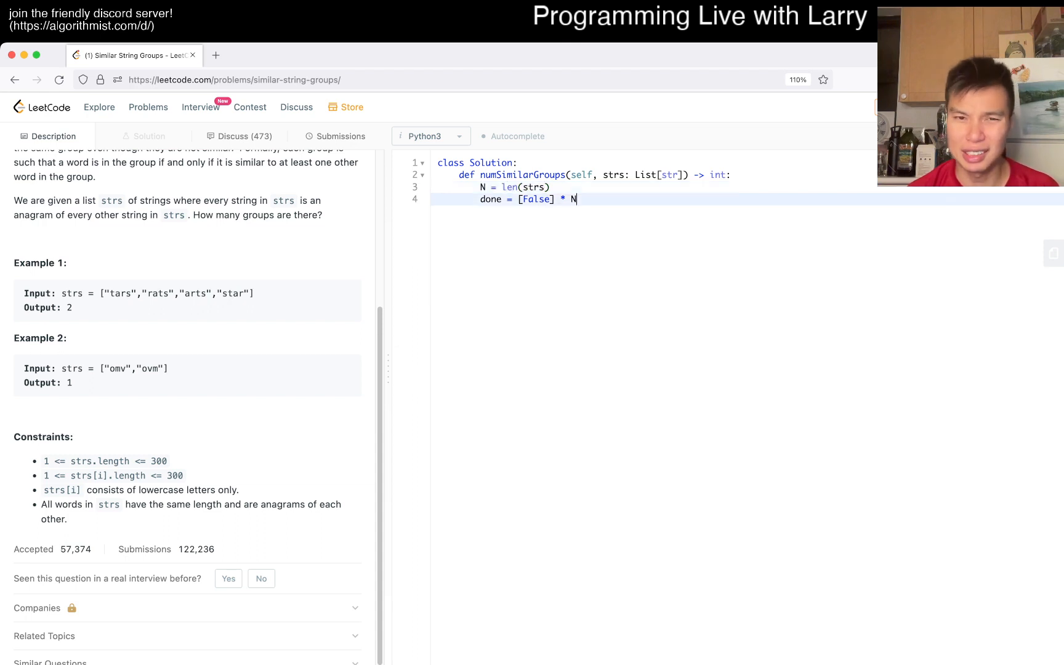
key("enter")
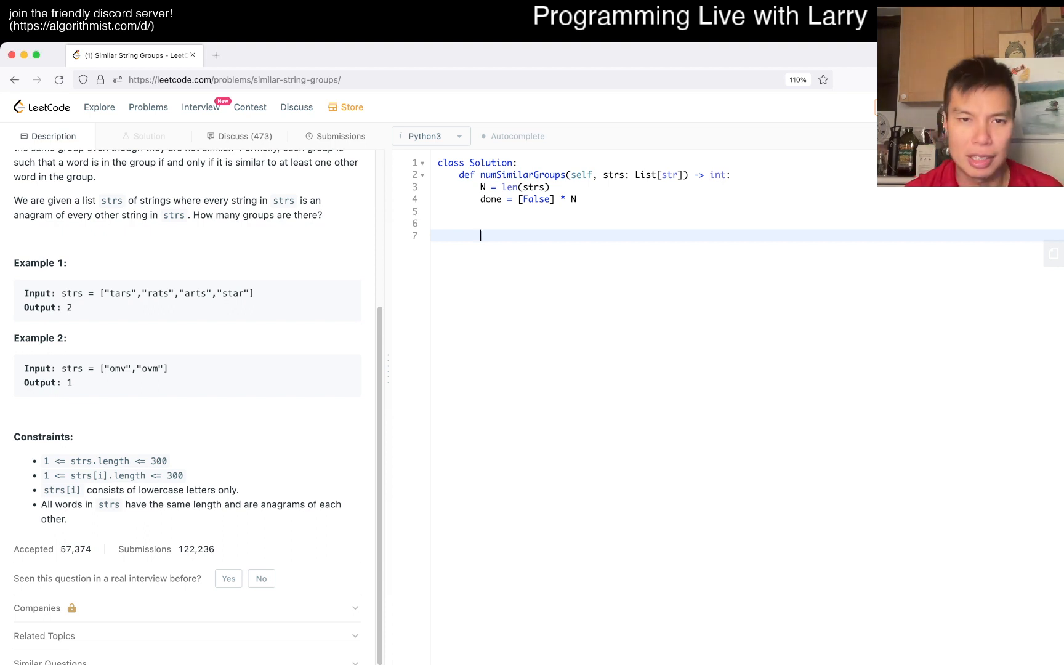
type("def go()")
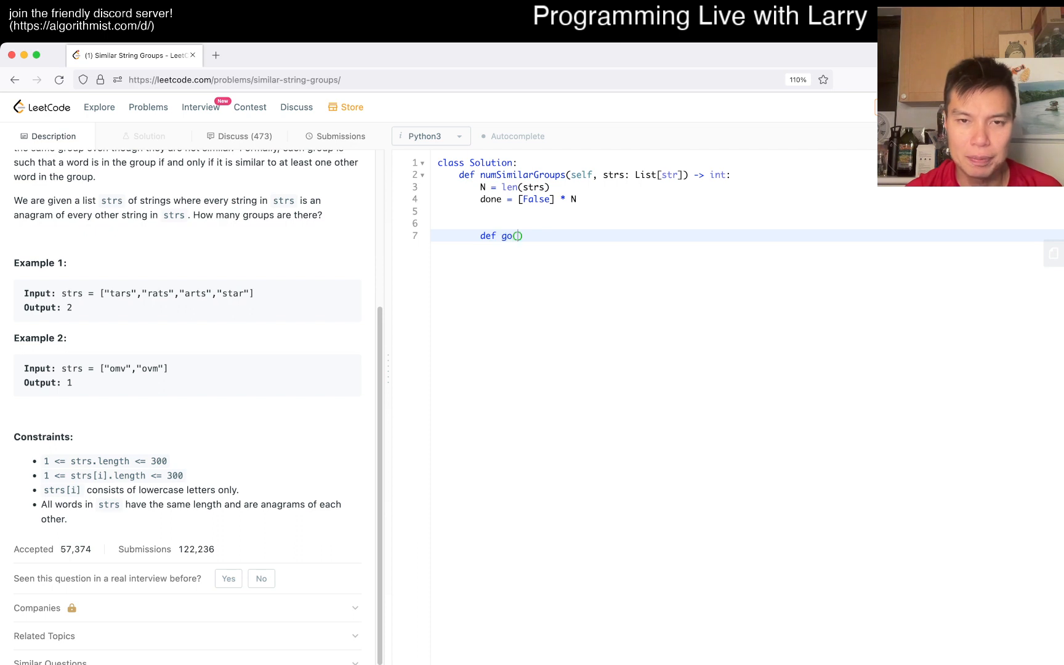
type("ind")
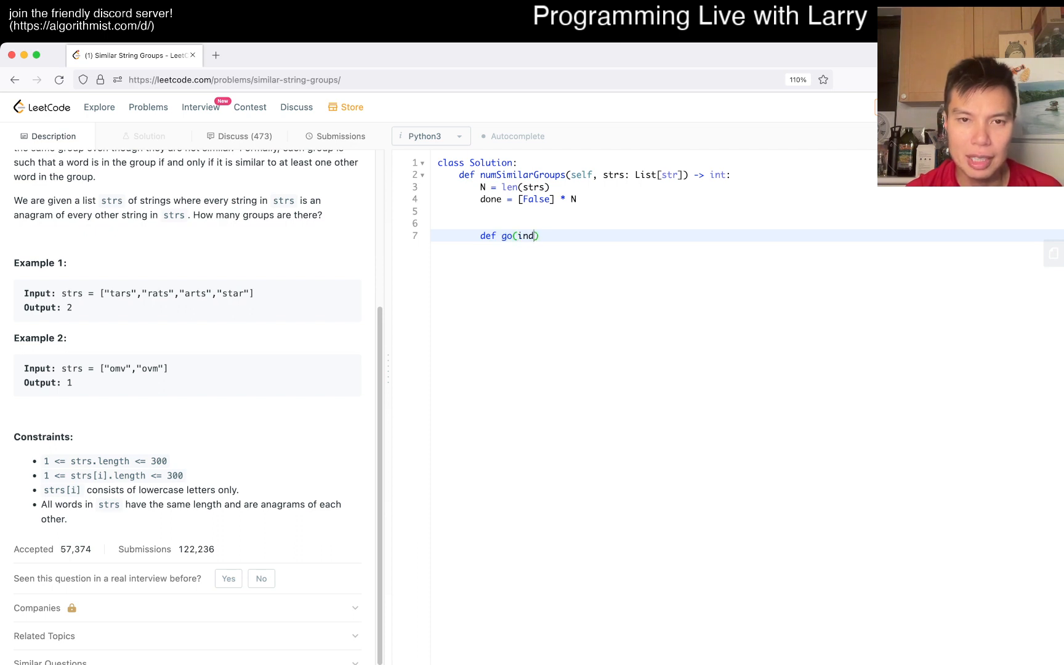
type("ex):")
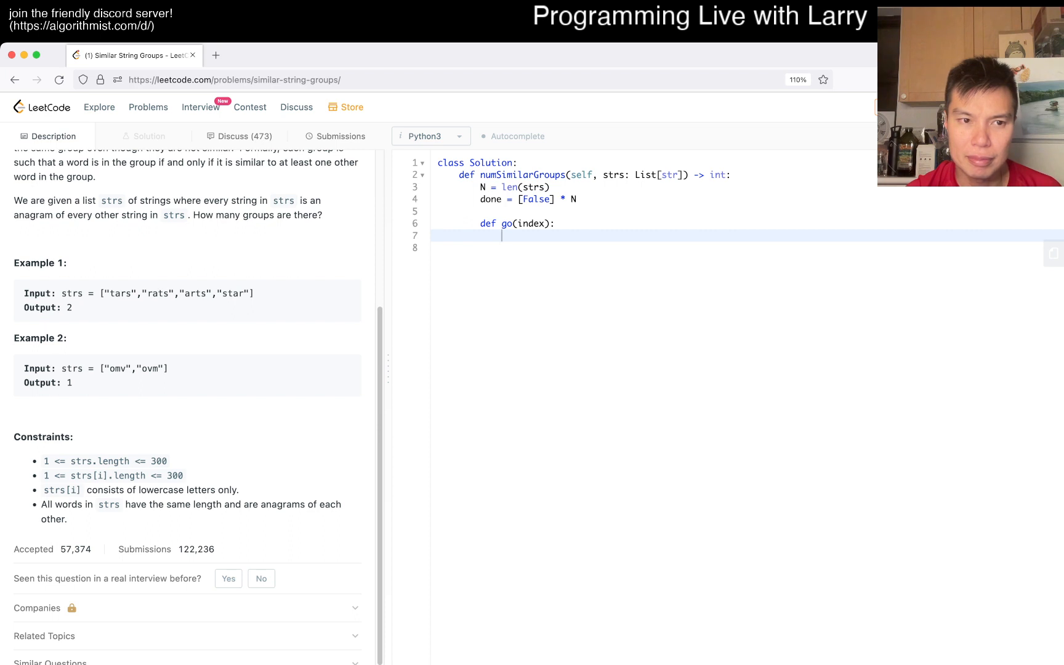
Write the helper's loop over range(N) that marks unvisited strings done
type("for")
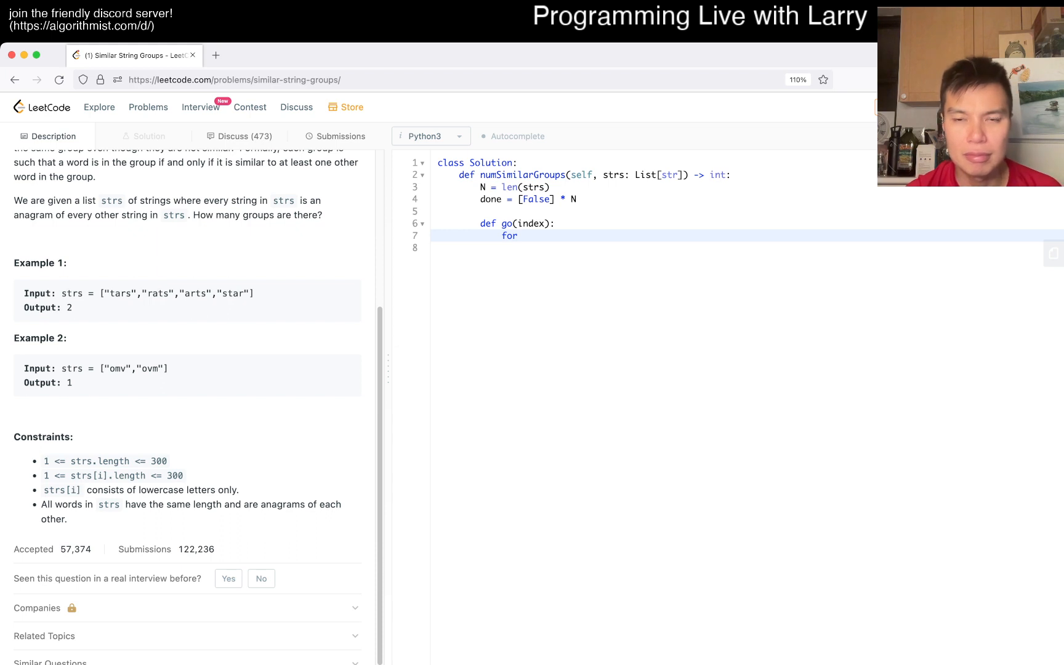
type("i in range(N):")
left_click(746, 248)
type("if")
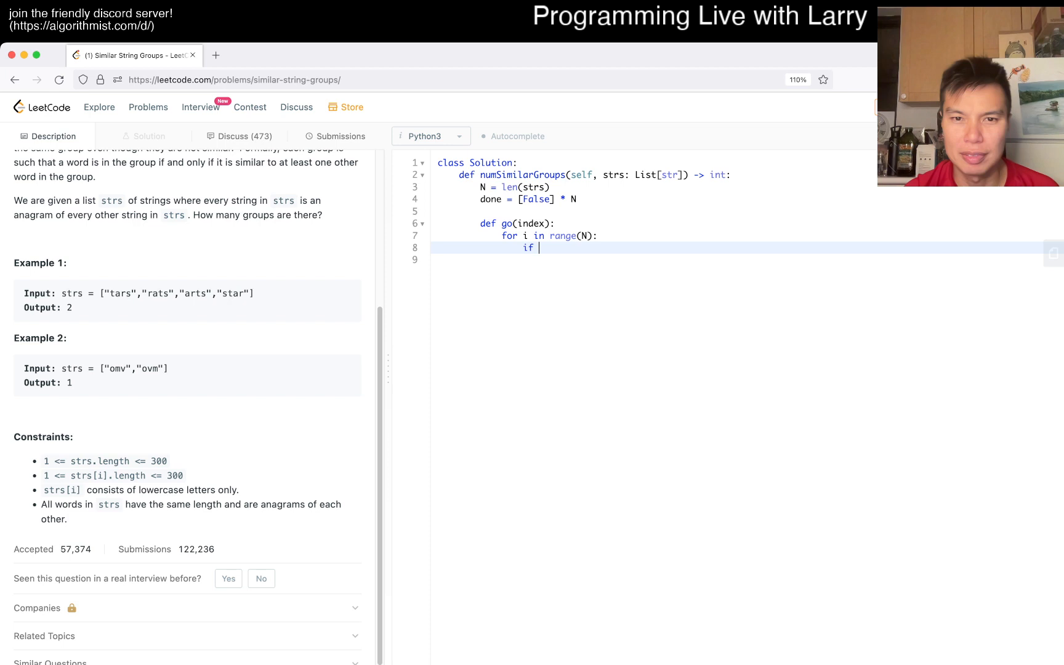
type("not done[i]:")
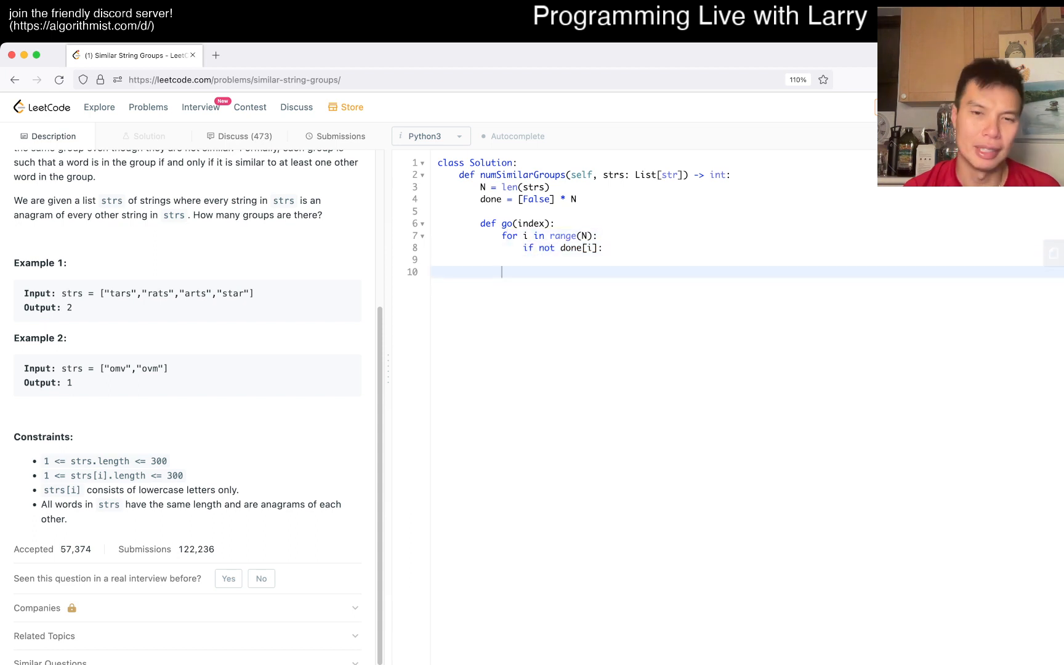
left_click(502, 260)
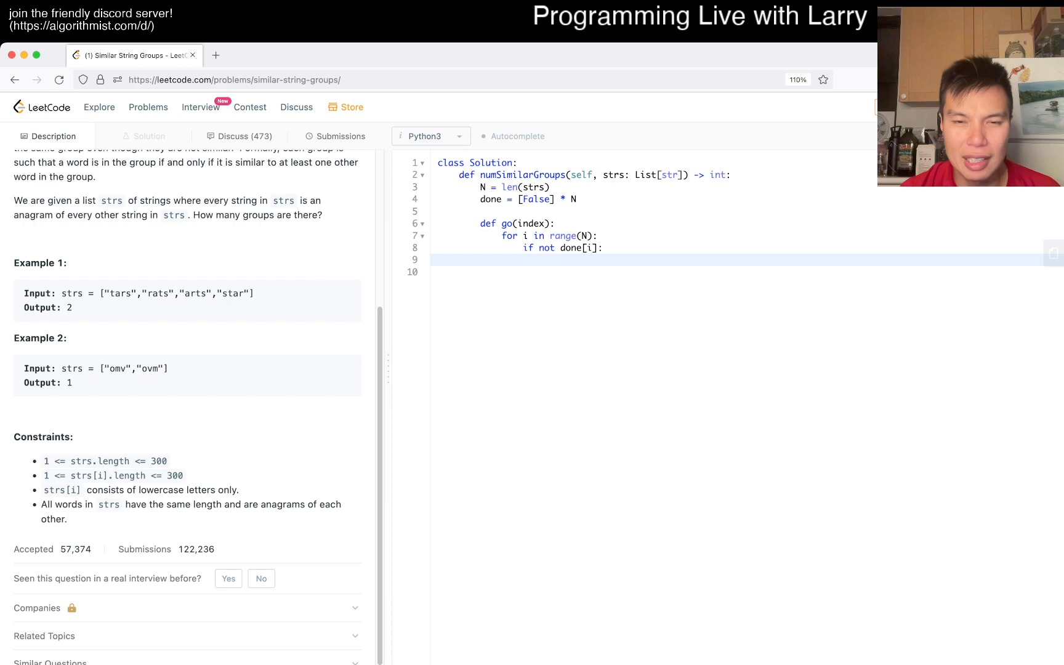
type("done[i] = True")
left_click(747, 272)
type("go(i")
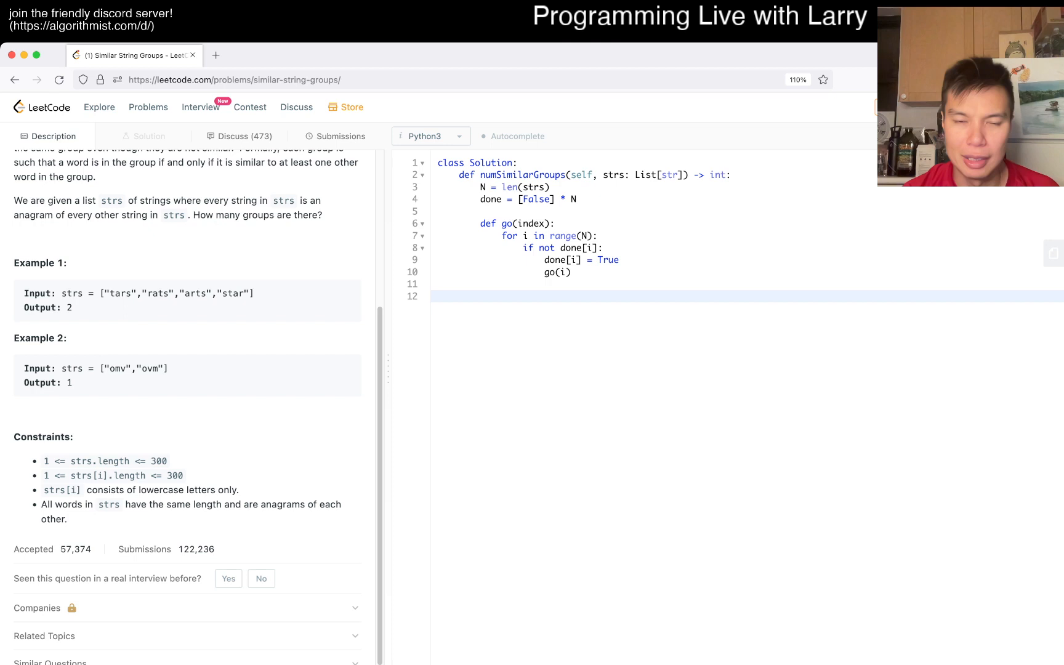
type("for i in range(N):")
type("if not")
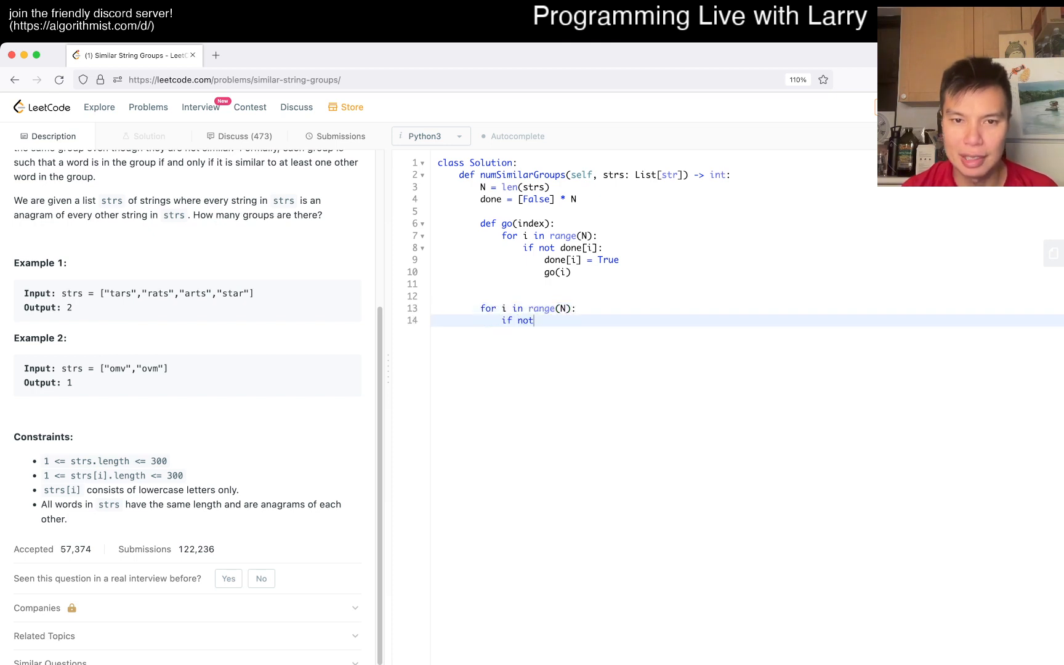
type("done[i]:")
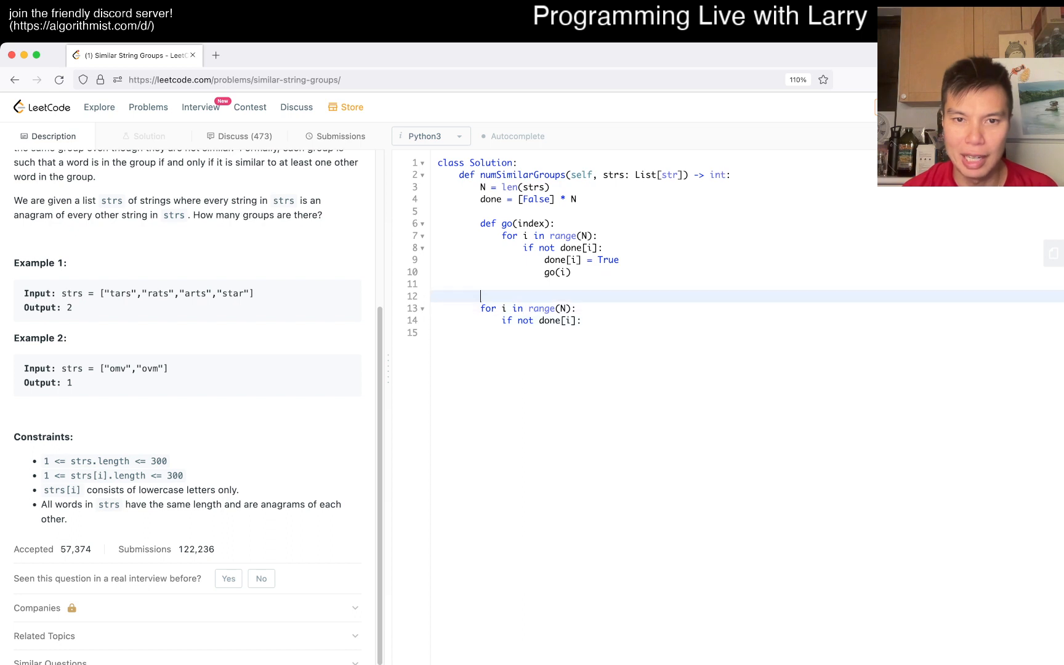
Add the main loop incrementing count, marking done, calling go(i), and returning count
type("count = 0")
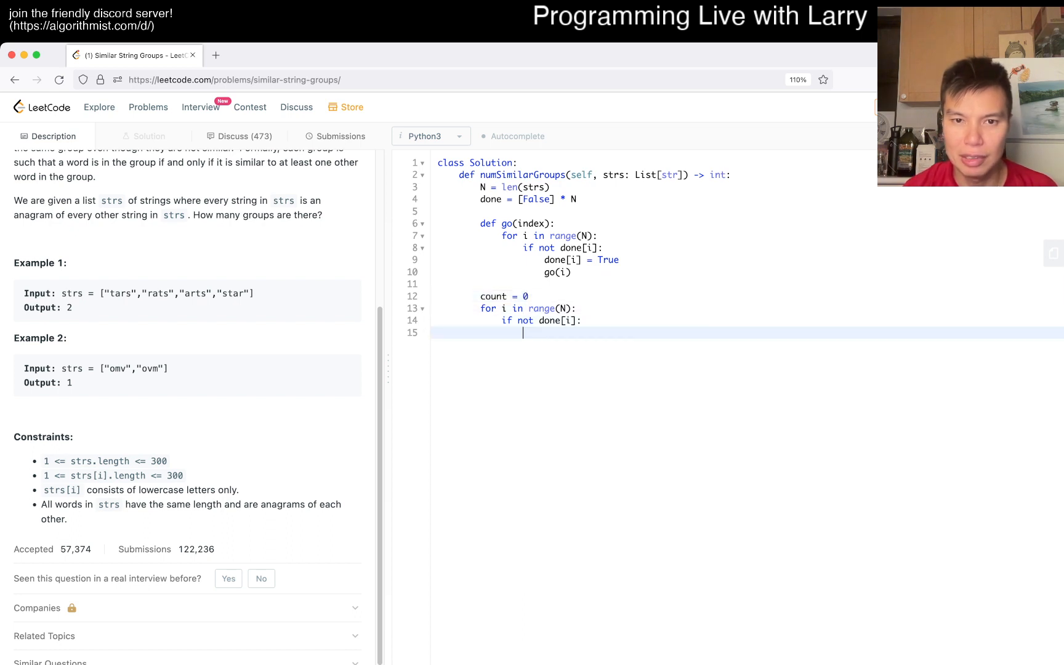
type("count += 1")
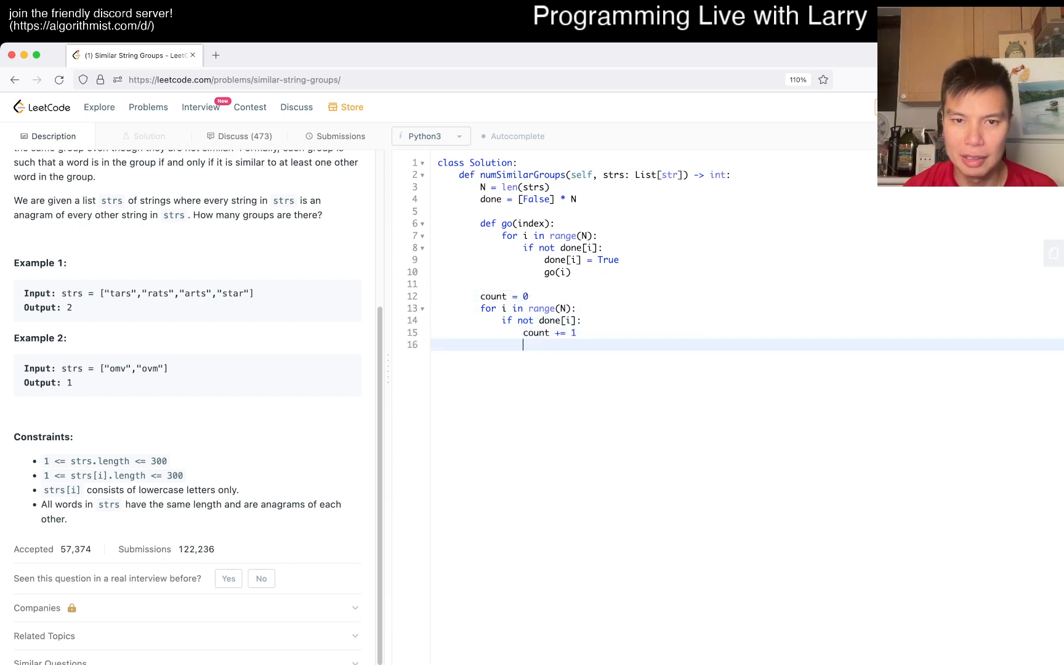
type("done[i] = True")
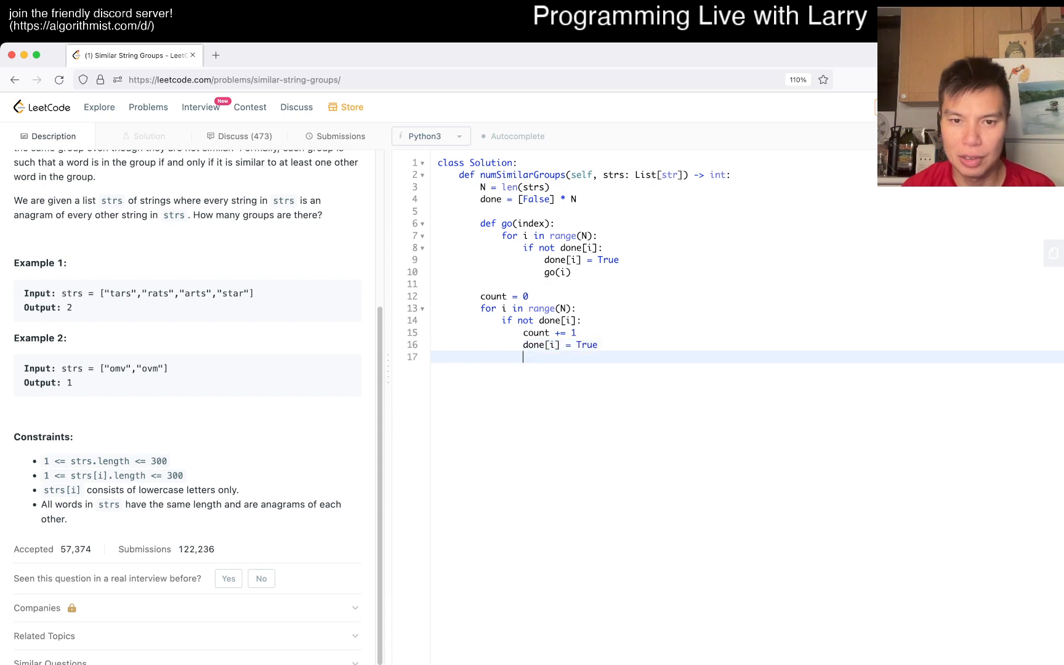
type("go(i)")
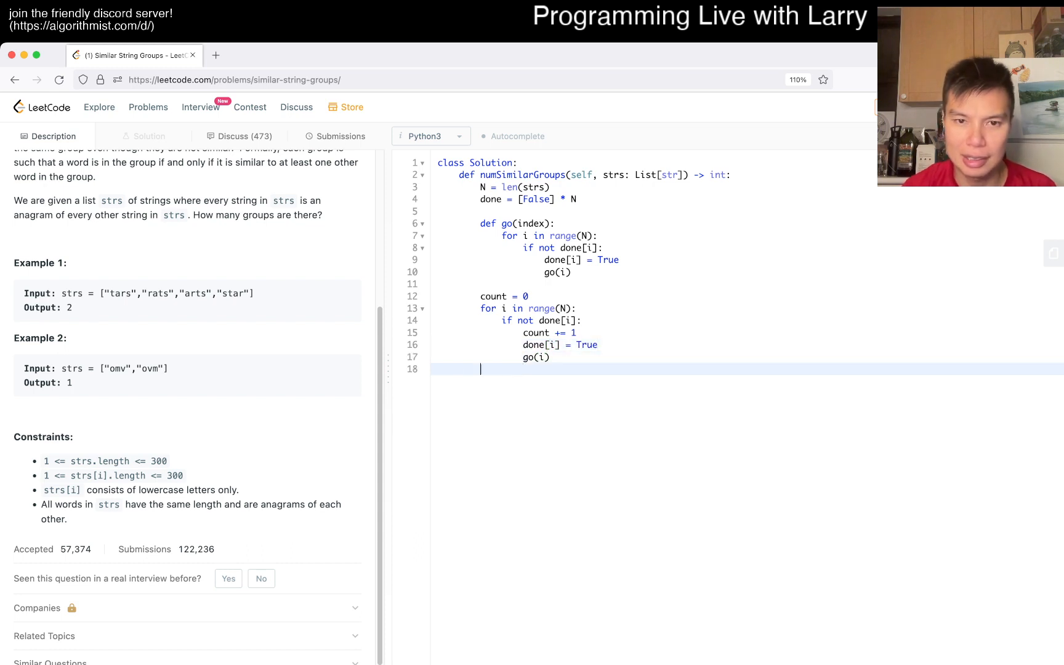
type("return cou")
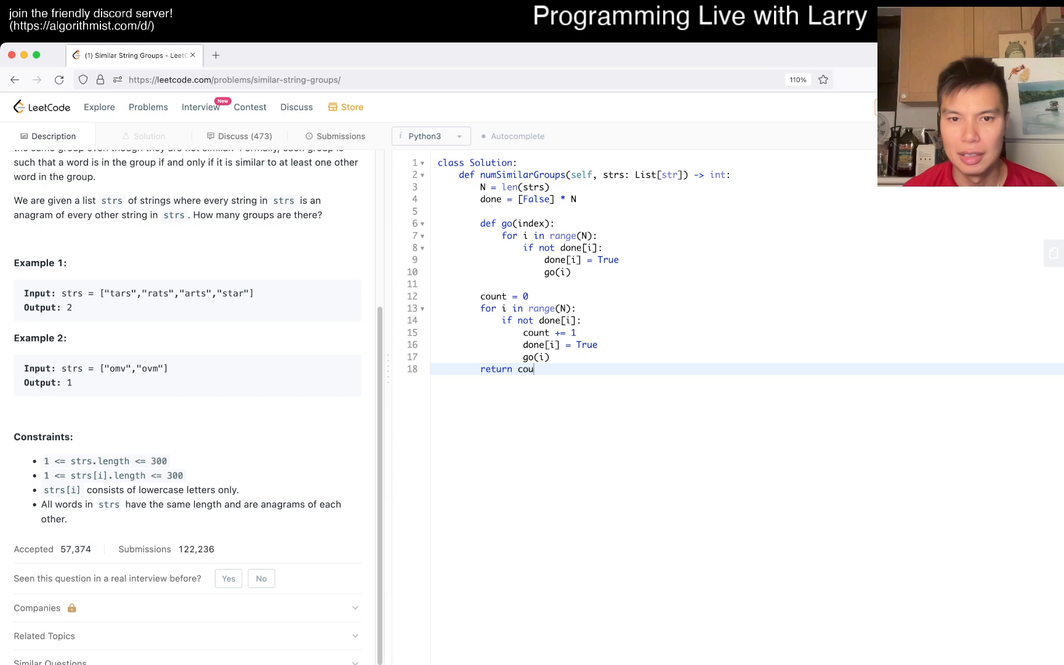
type("nt")
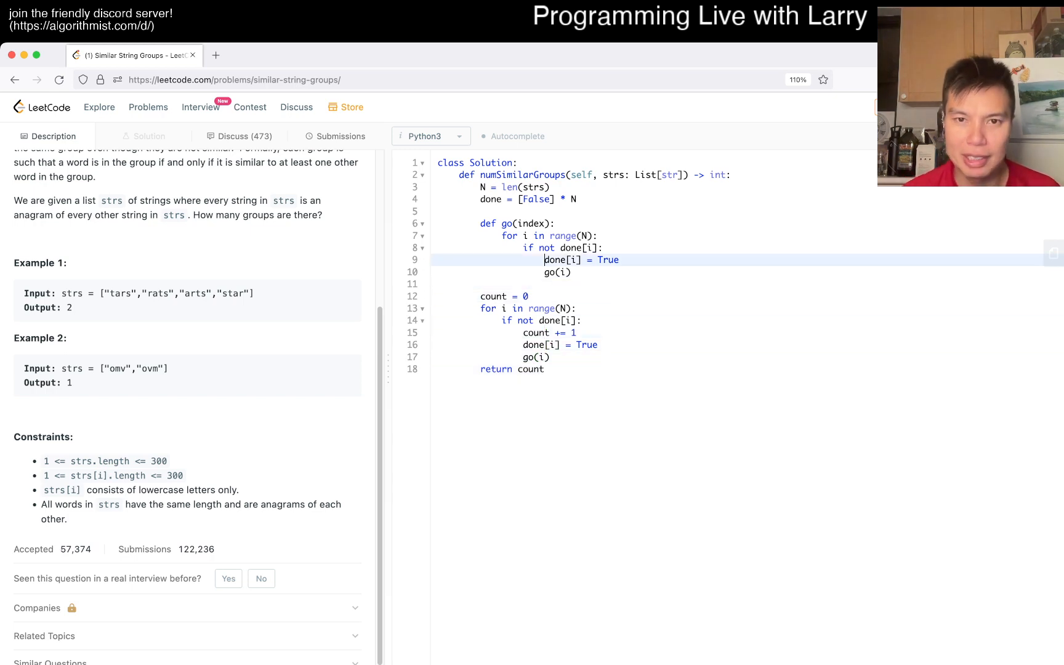
type("# check possib")
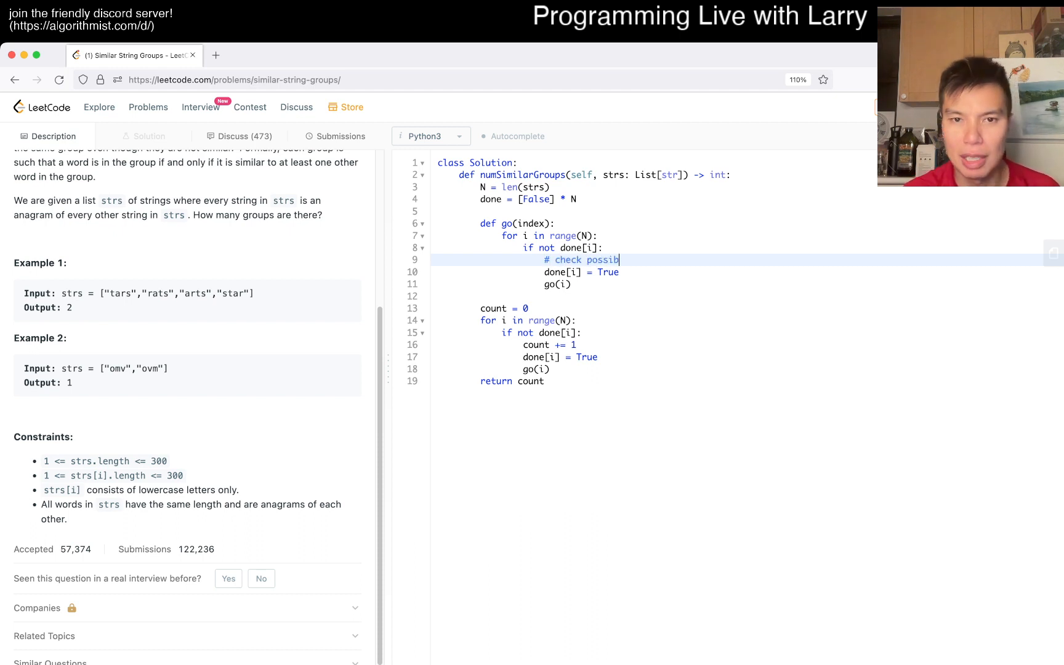
Count character differences with zip over strs[index] and strs[i] into delta
type("le")
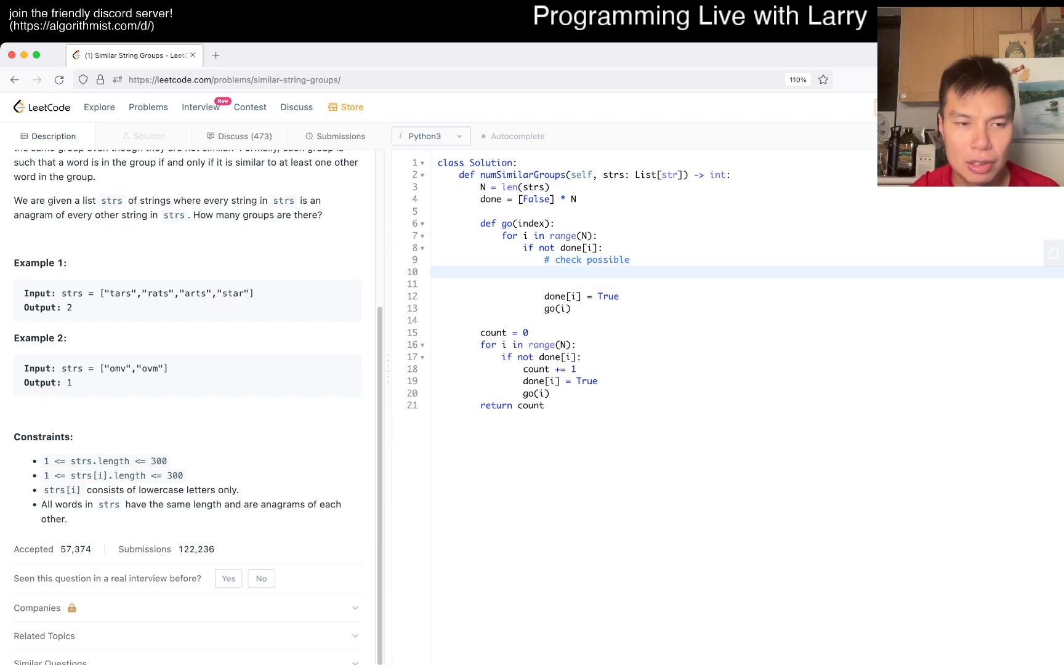
type("for a, b in z")
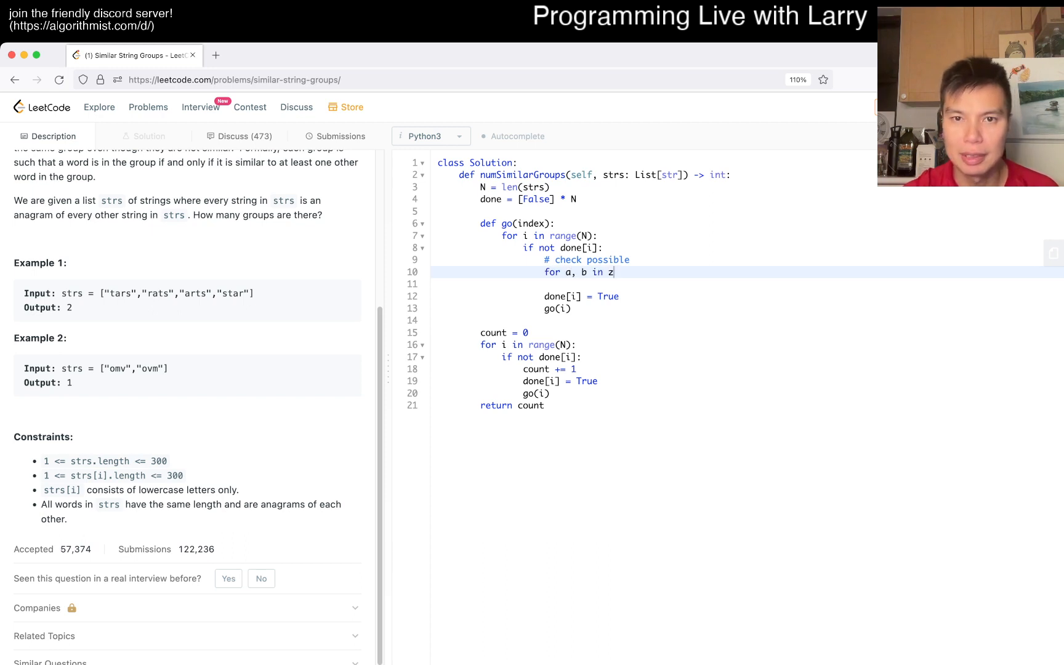
type("ip(strs)")
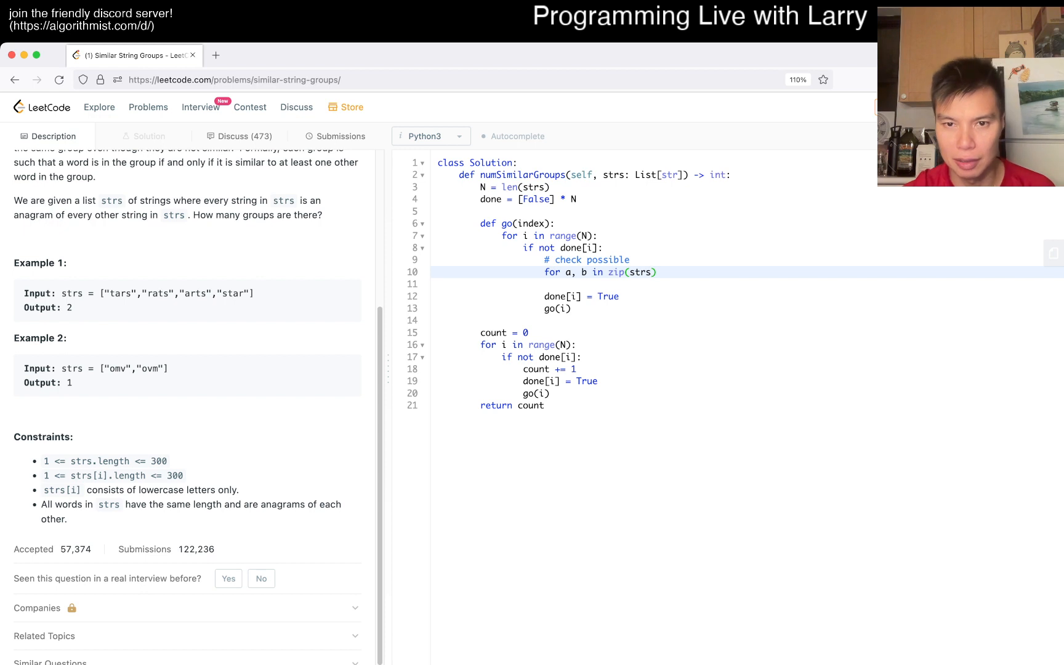
type("[index], strs[i")
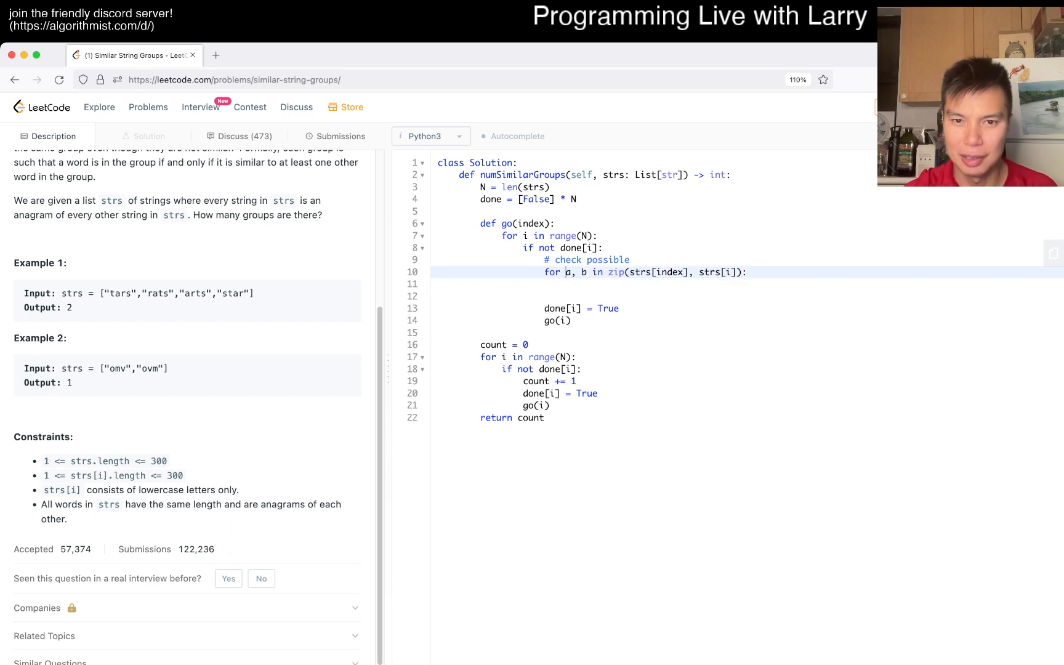
type("delta = 0")
type("break")
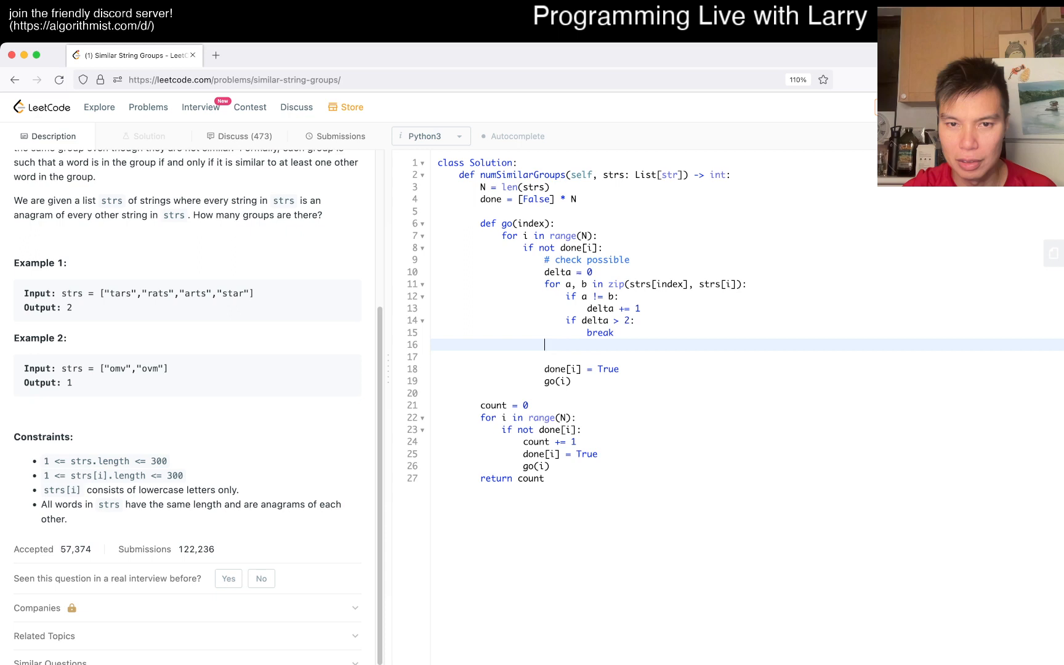
Add the else branch, run the sample tests, and submit for Accepted at 241 ms
type("else:")
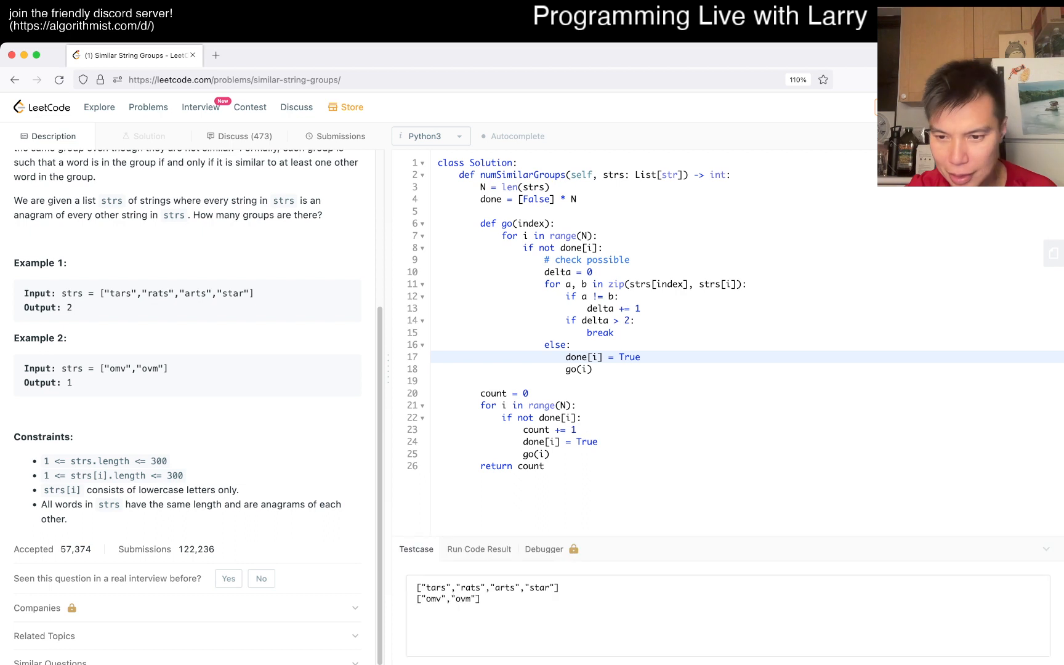
left_click(479, 549)
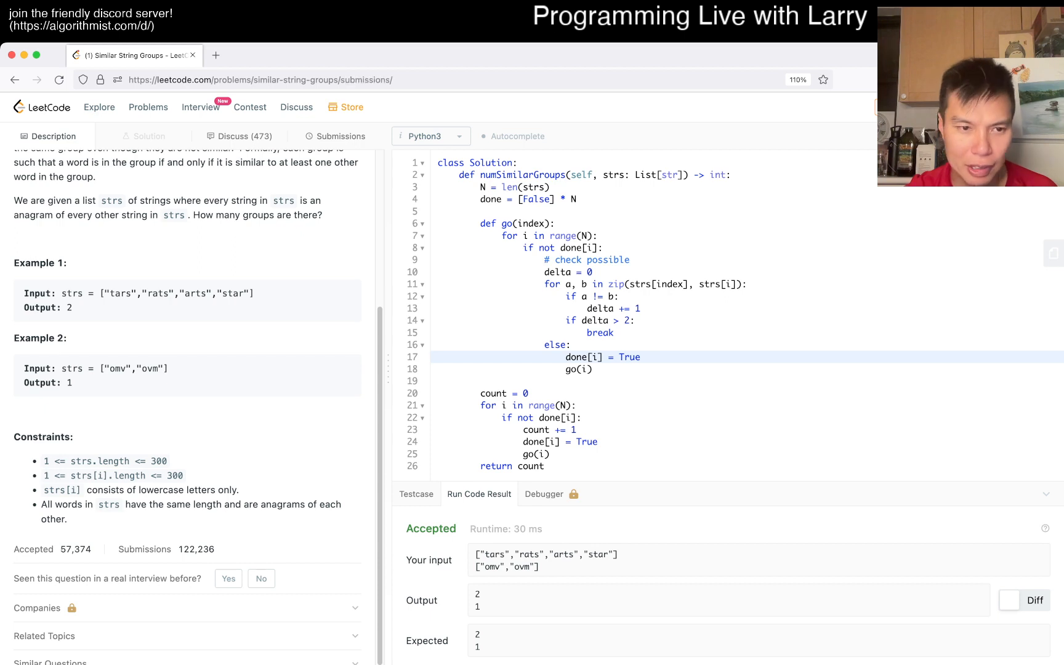
left_click(341, 137)
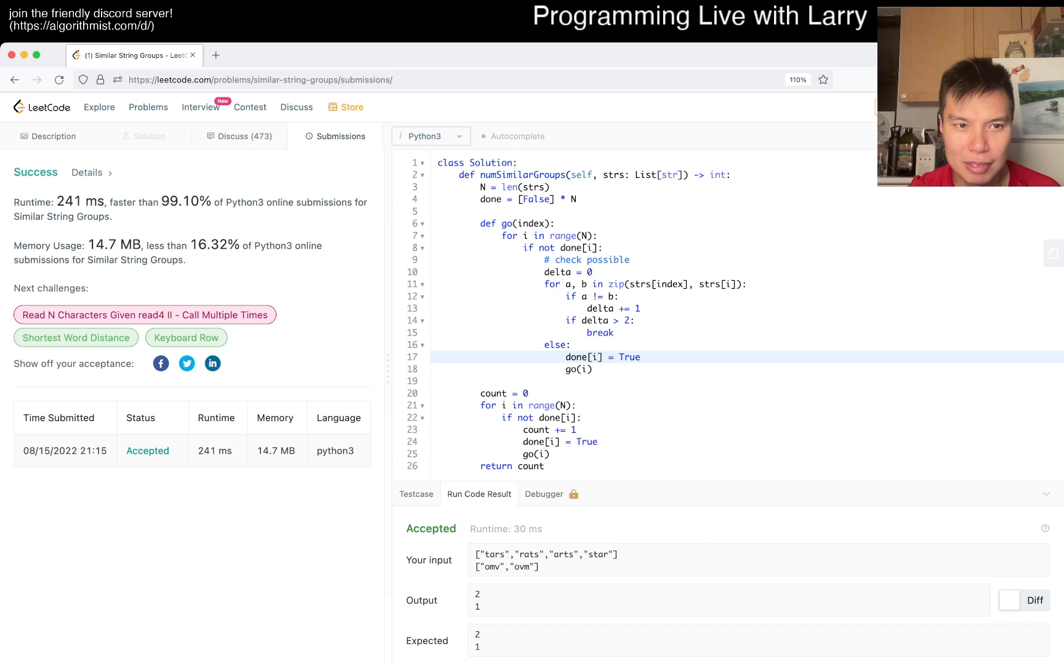
Review the Accepted submission results, then return to the Description and select the helper definition
left_click_drag(40, 201, 205, 202)
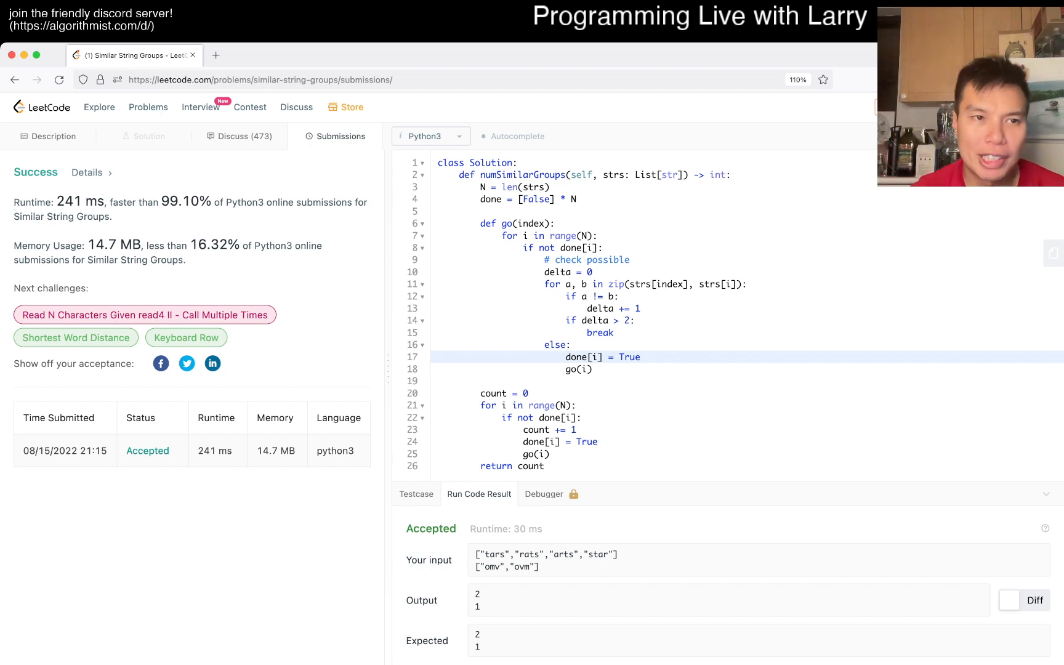
left_click(53, 137)
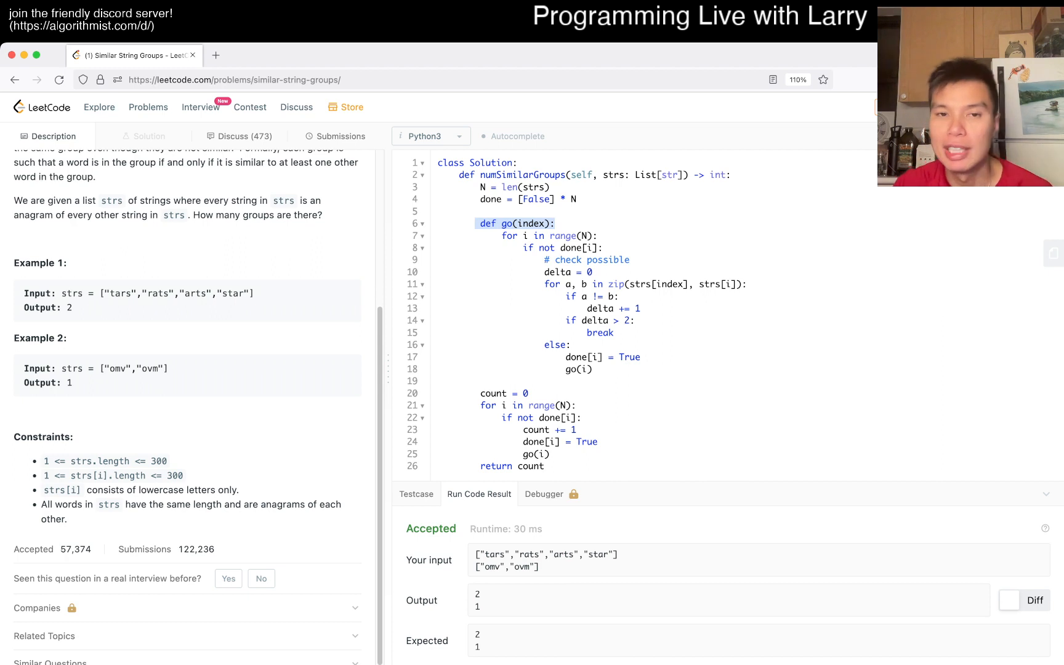
left_click(481, 235)
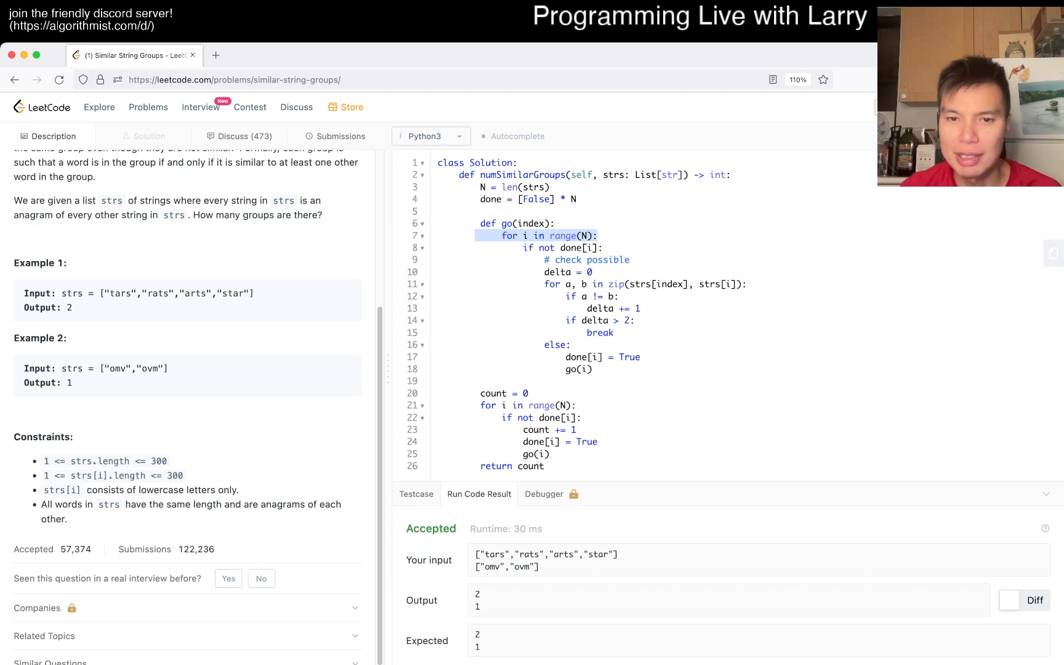
left_click(602, 357)
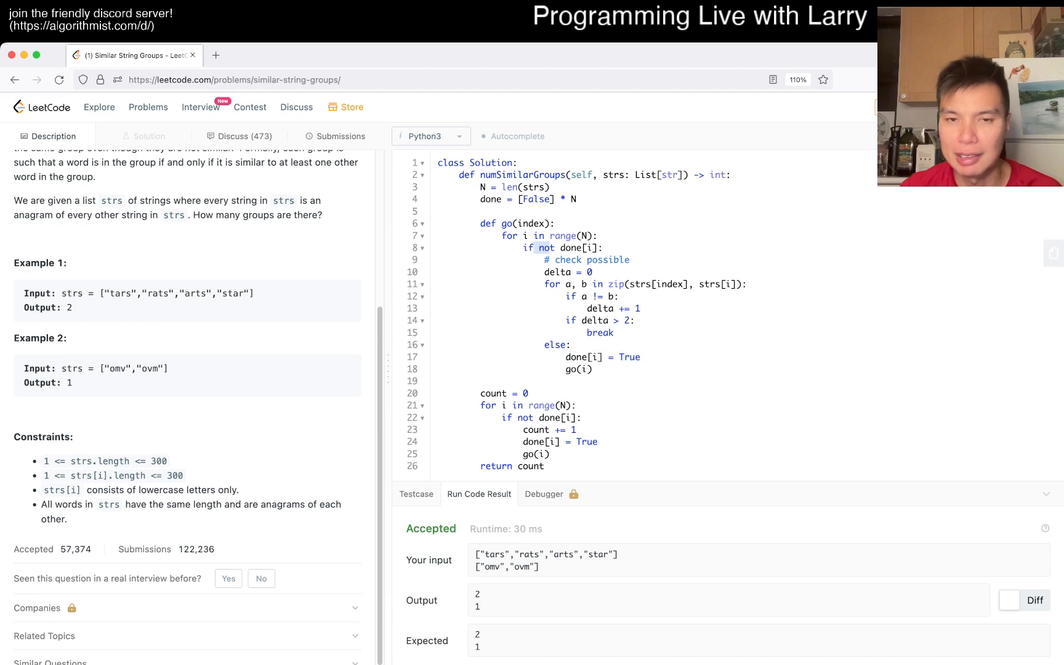
left_click(553, 224)
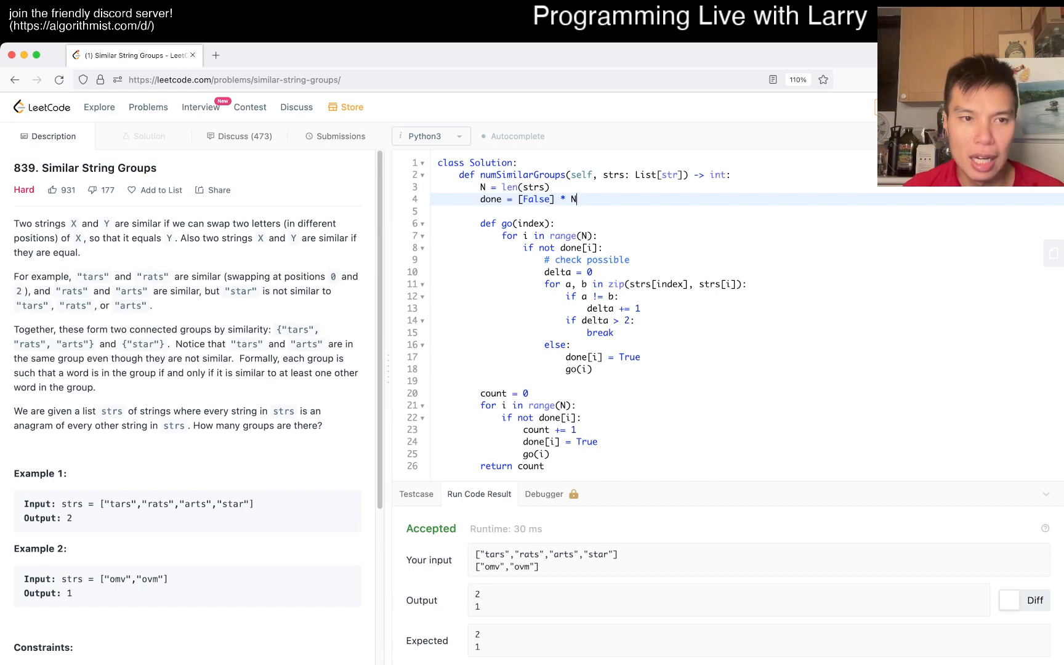
scroll("down", 3)
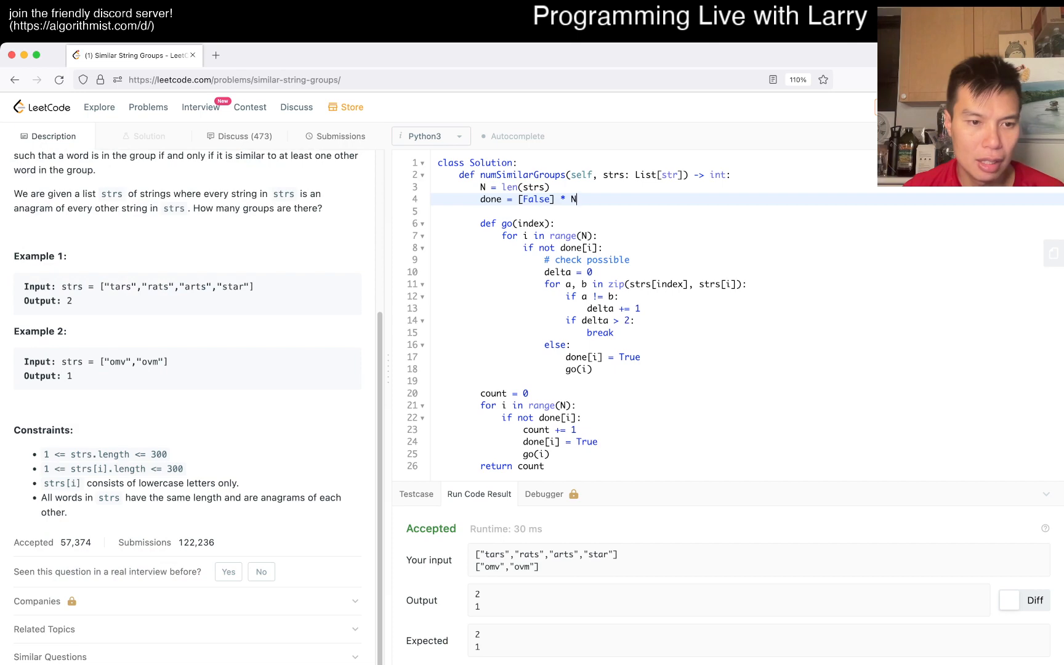